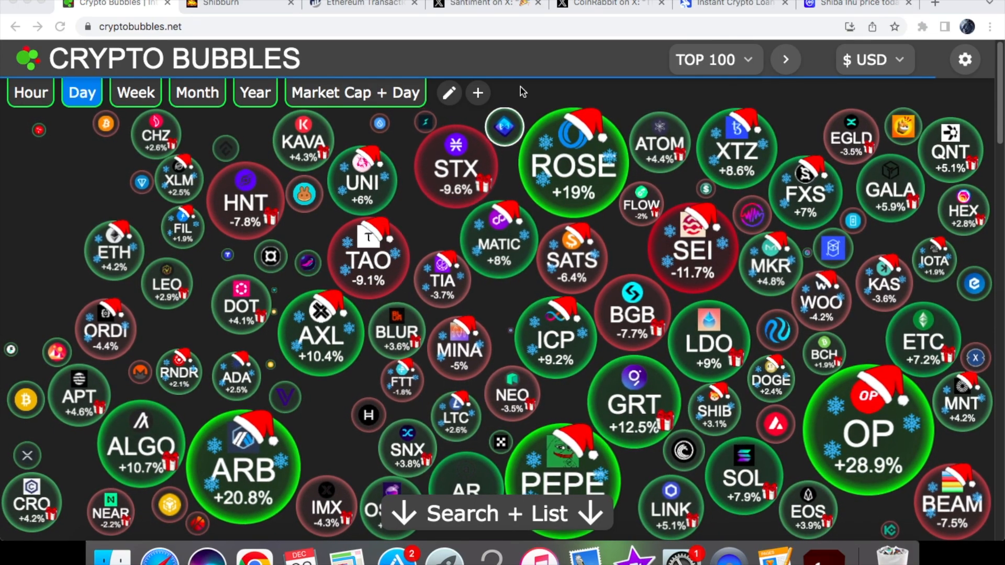
mouse_move(349, 35)
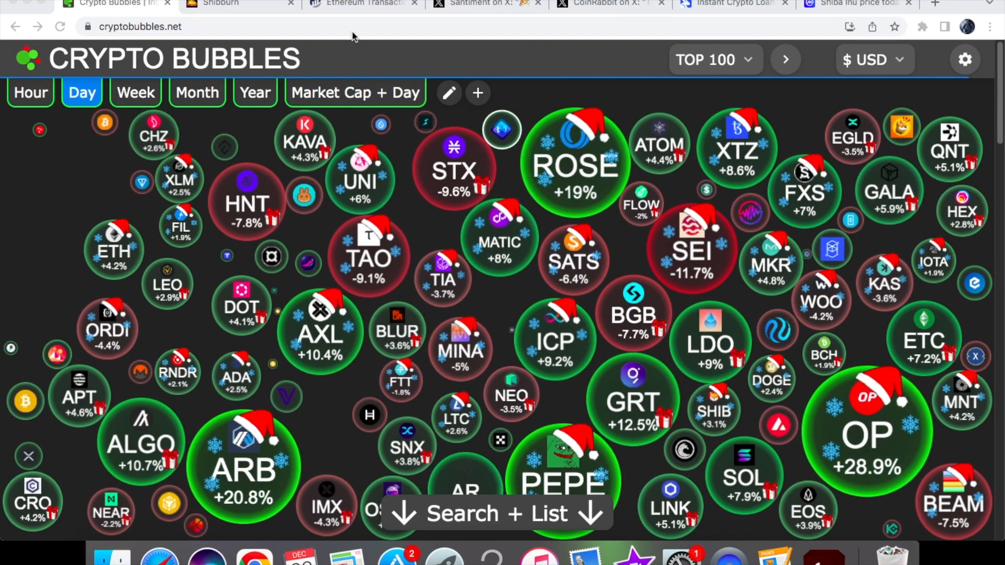
Step: Switch to the Shibburn tab to view SHIB supply figures and latest burn transactions
click(230, 3)
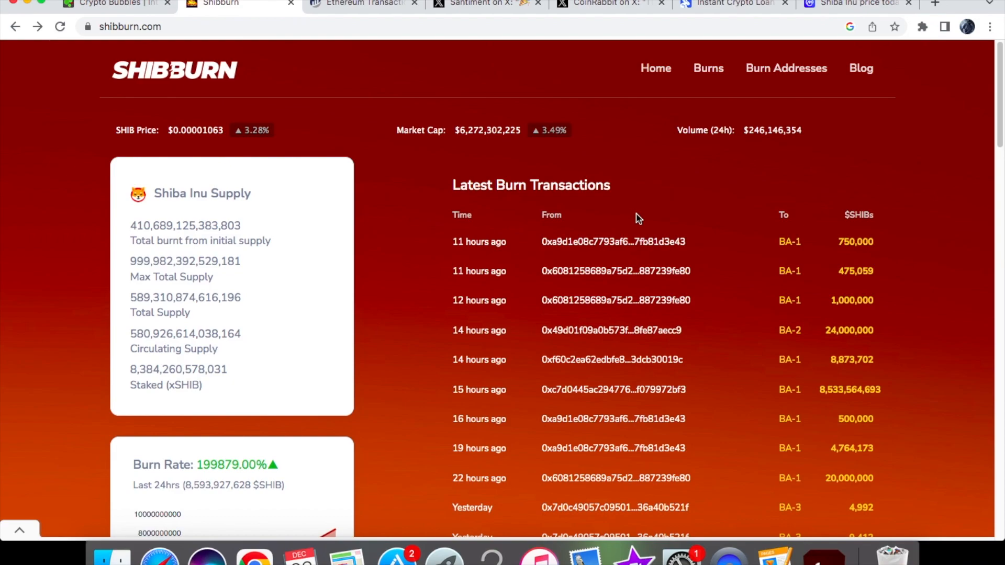
mouse_move(818, 388)
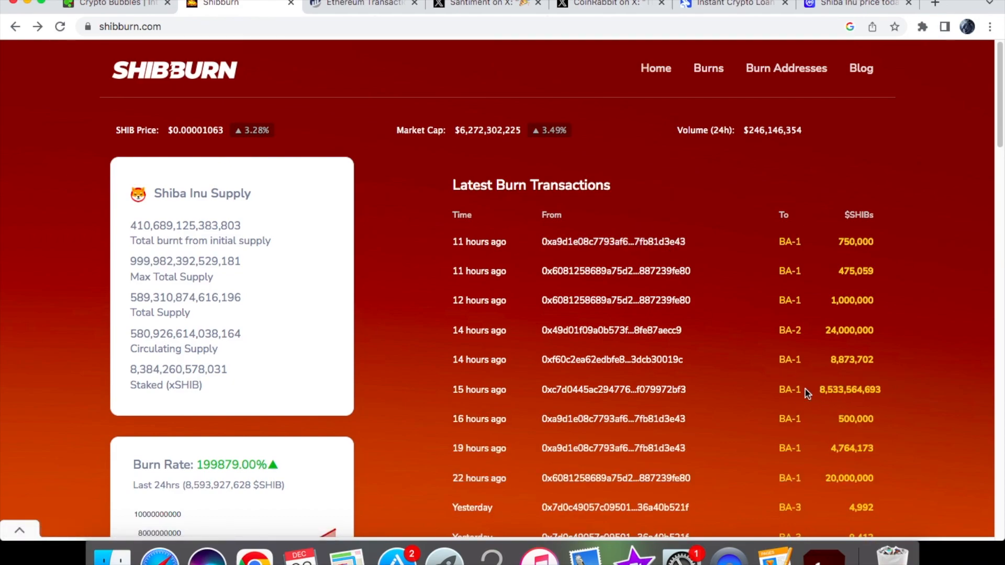
double_click(851, 389)
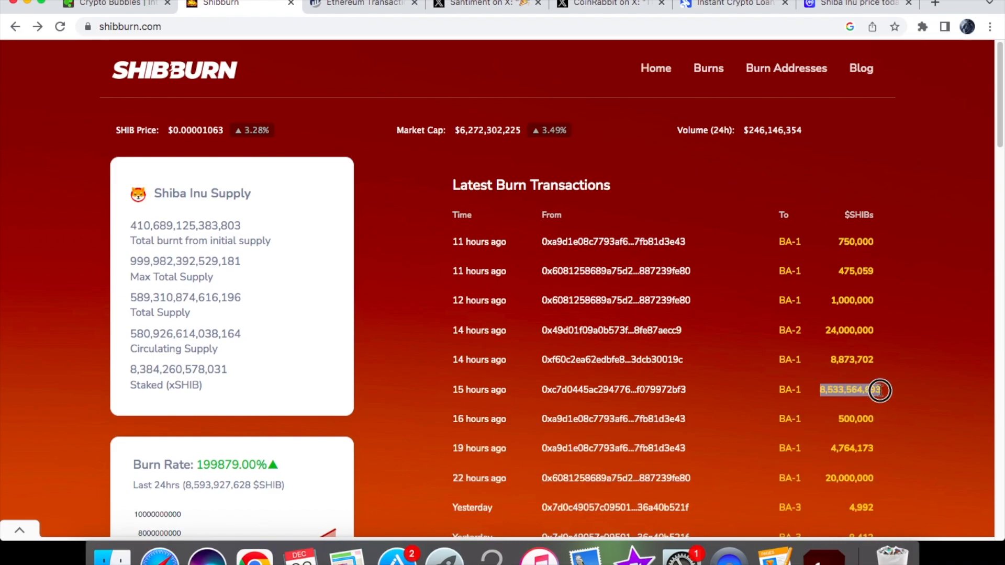
mouse_move(823, 401)
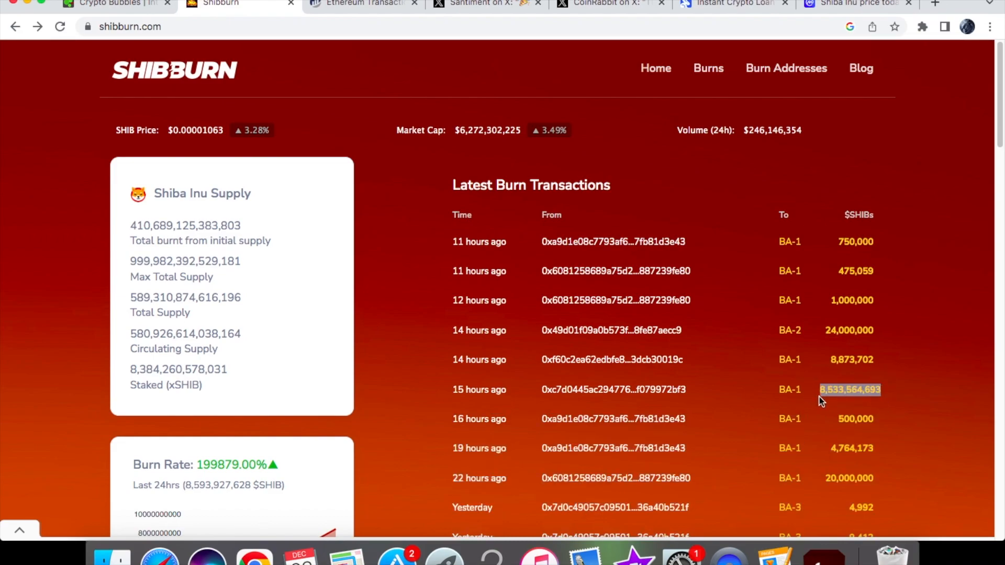
mouse_move(883, 401)
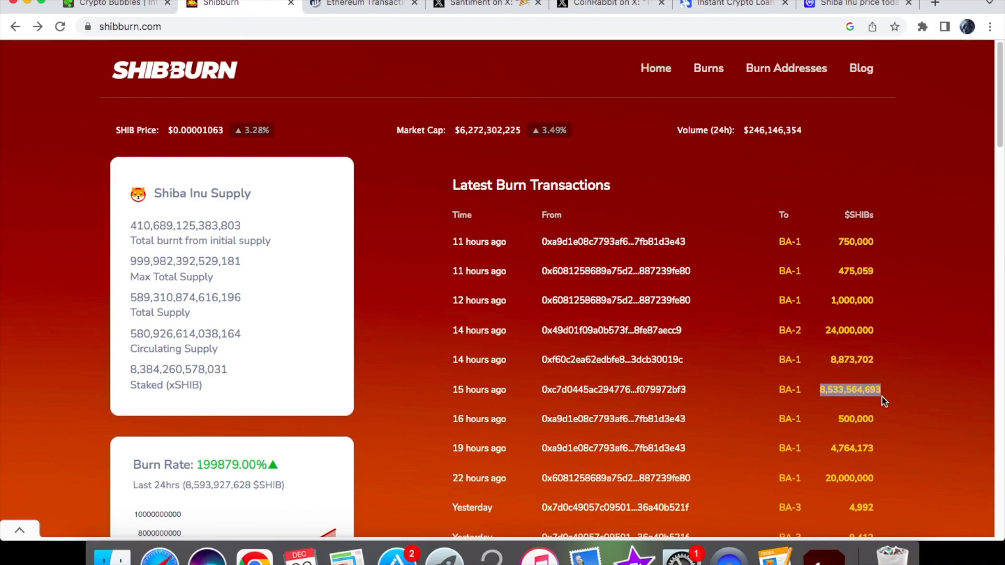
mouse_move(769, 399)
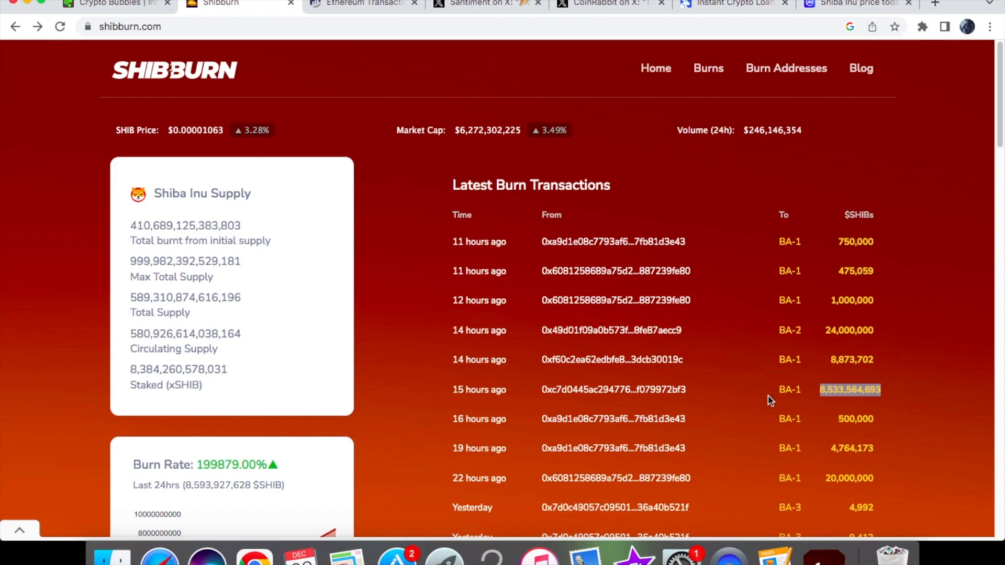
mouse_move(479, 389)
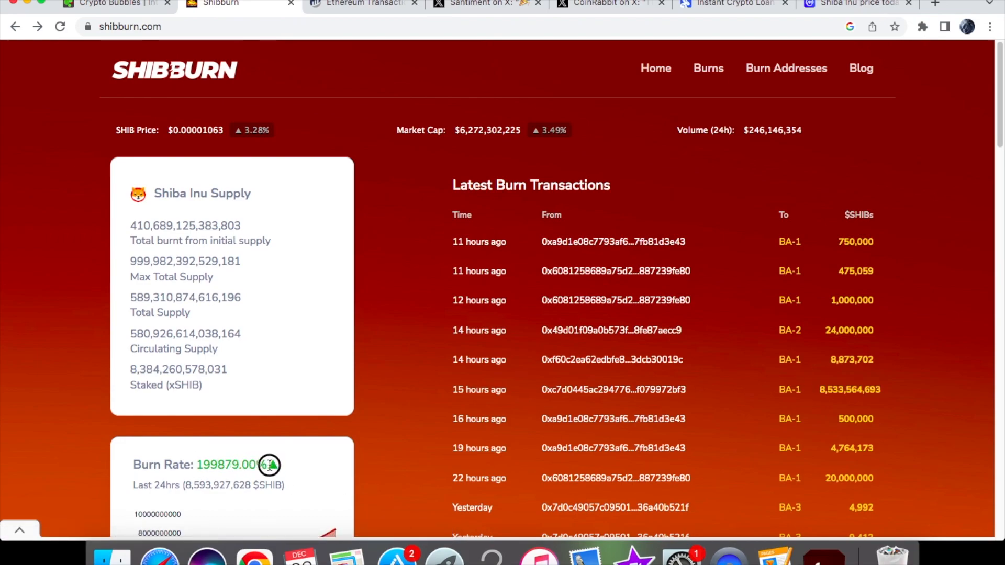
double_click(231, 465)
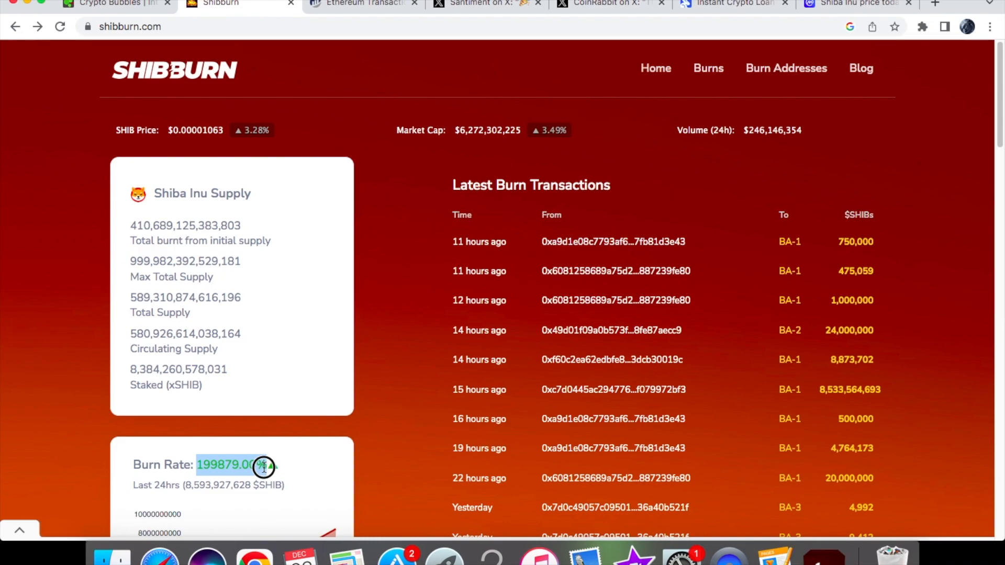
mouse_move(689, 471)
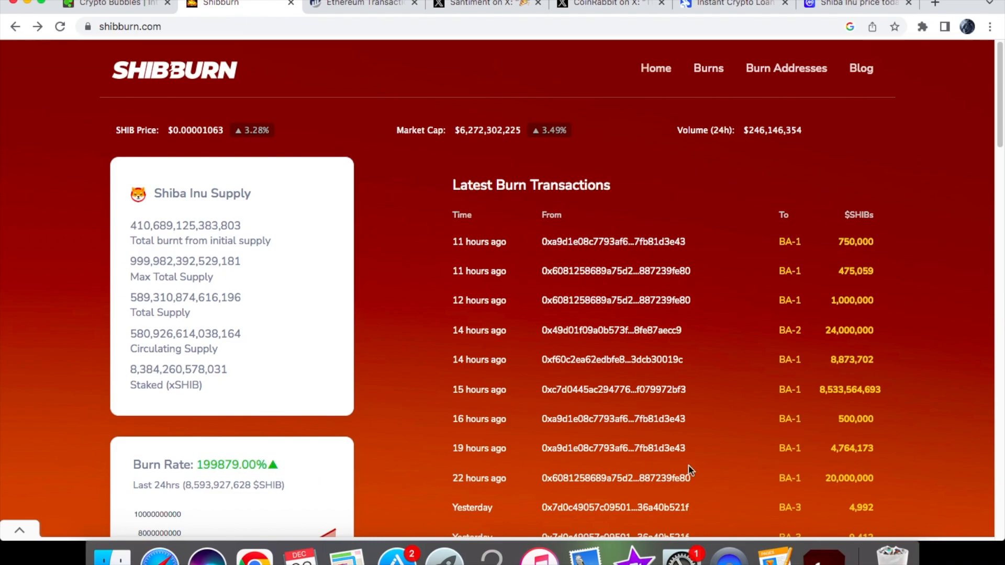
mouse_move(886, 392)
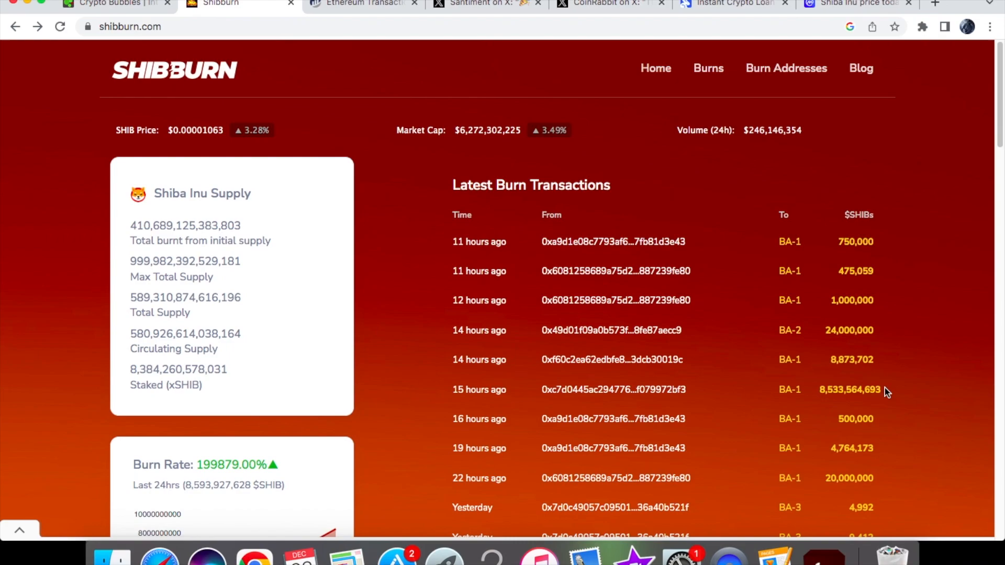
mouse_move(886, 398)
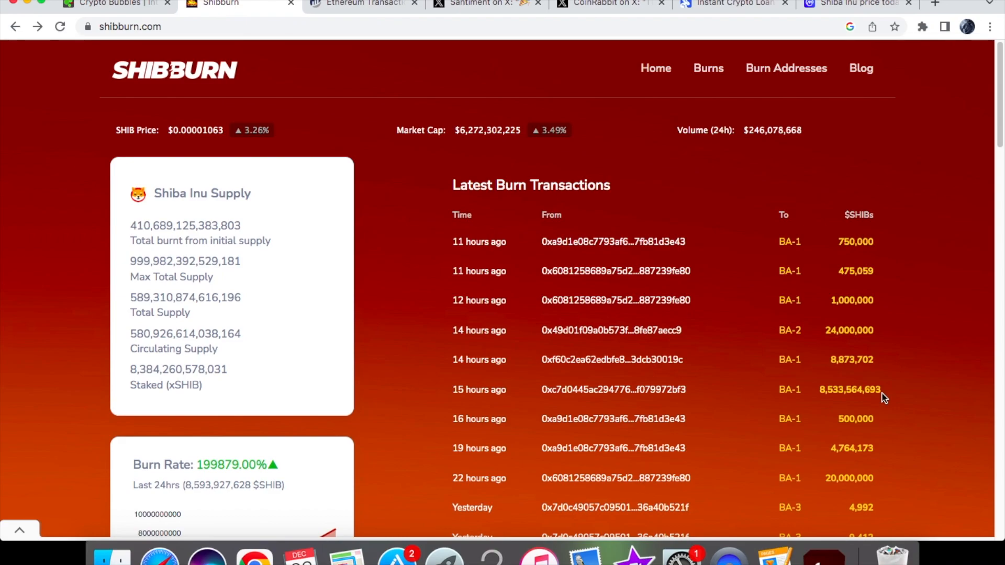
scroll(down, 3)
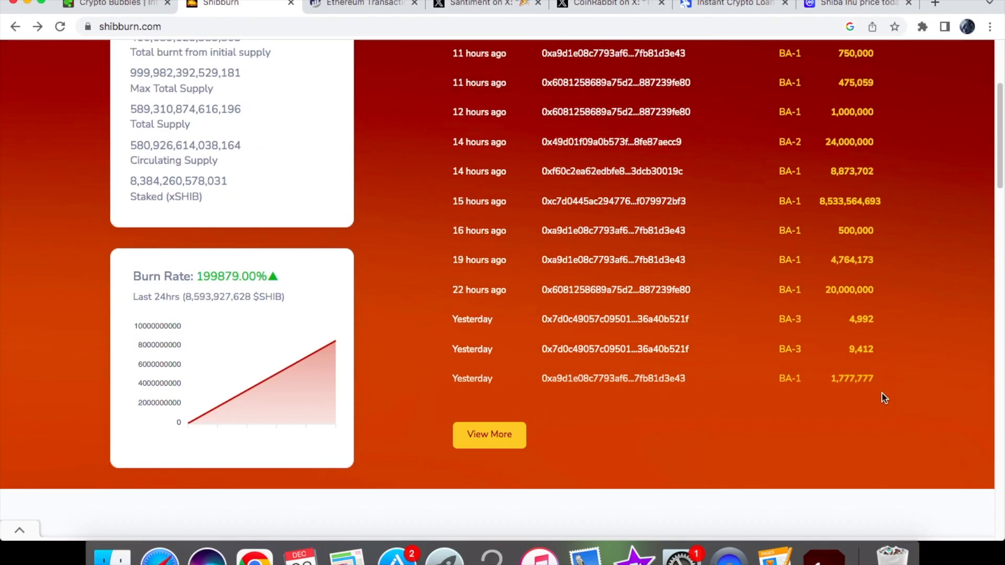
scroll(up, 3)
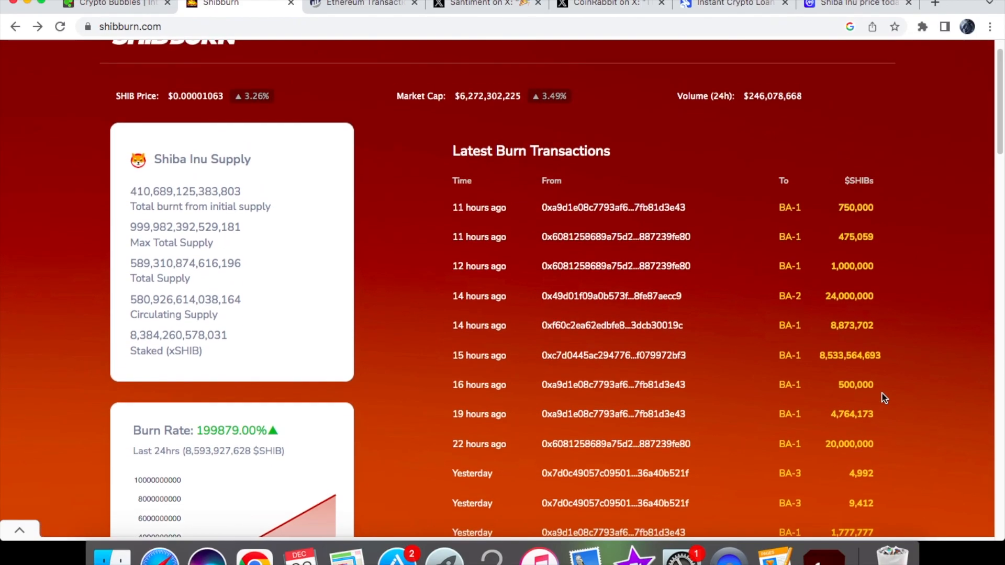
scroll(up, 3)
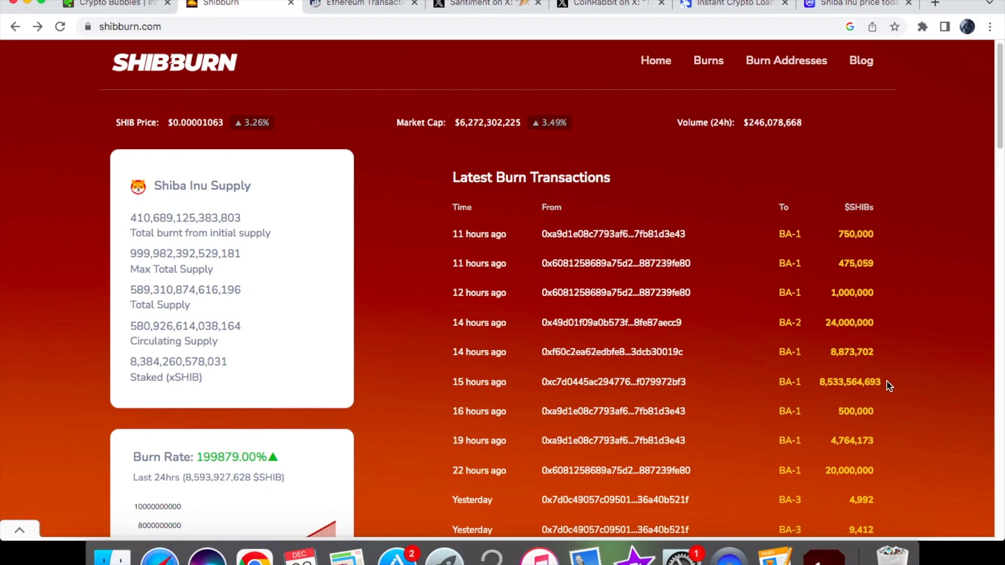
mouse_move(840, 383)
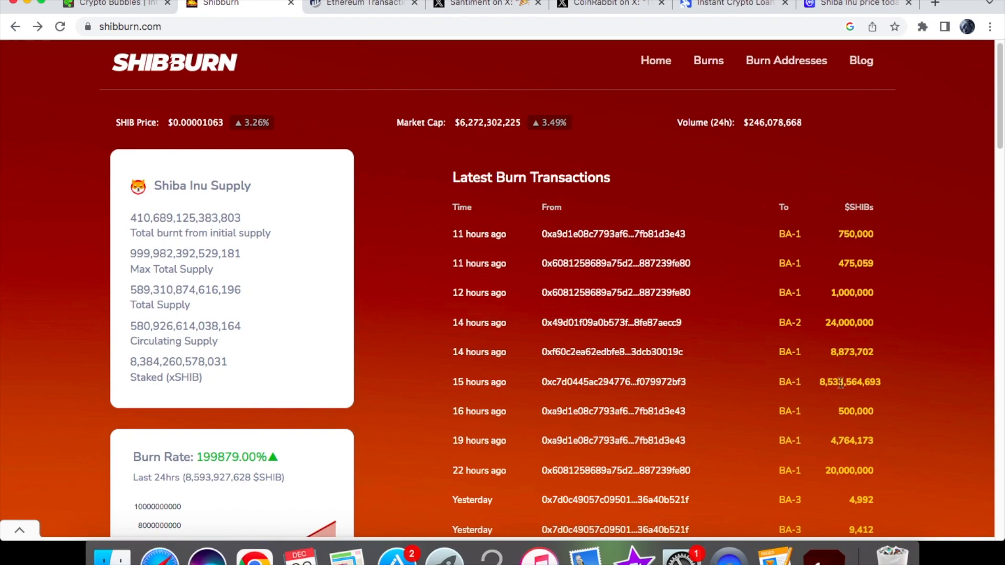
mouse_move(893, 391)
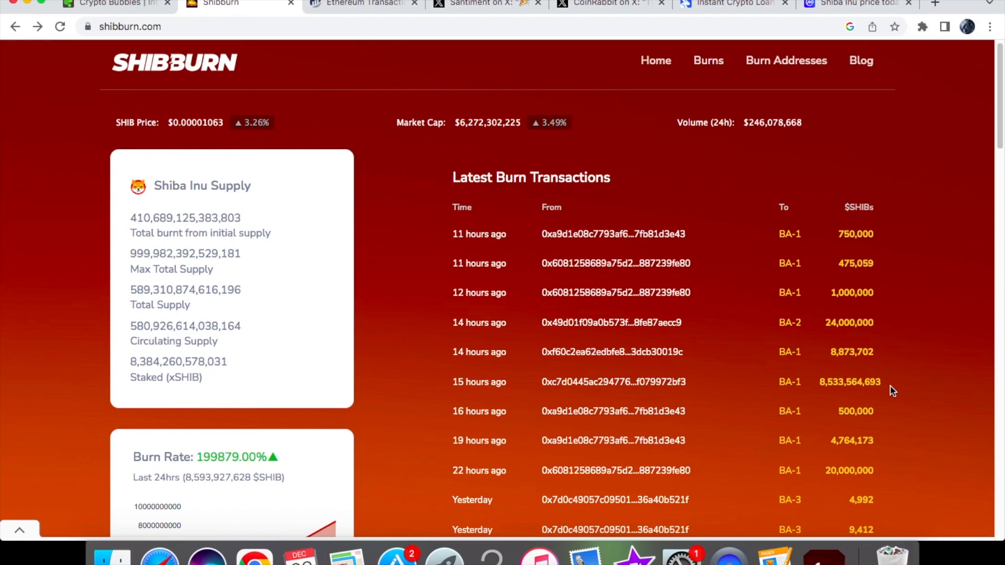
mouse_move(898, 396)
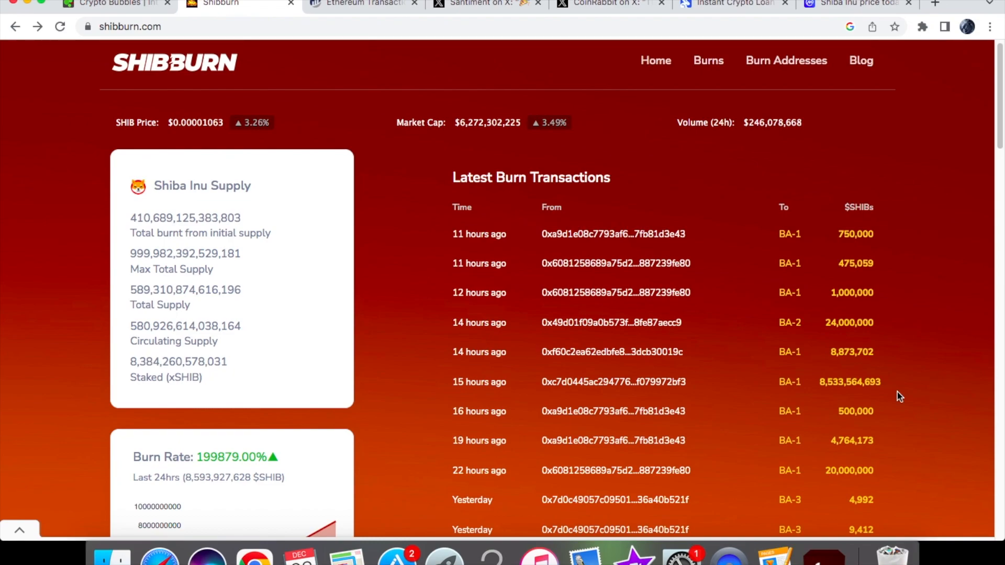
mouse_move(905, 406)
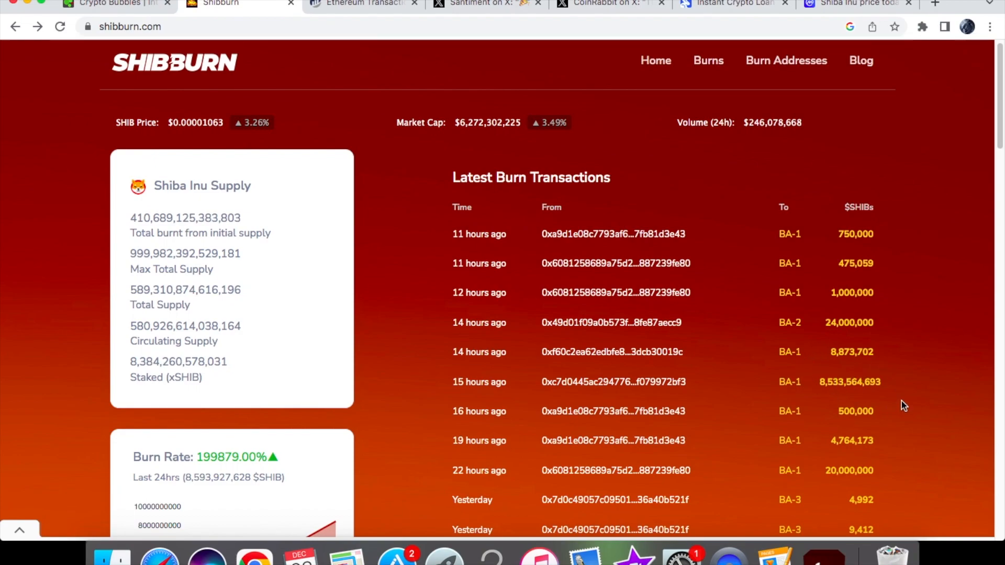
mouse_move(603, 227)
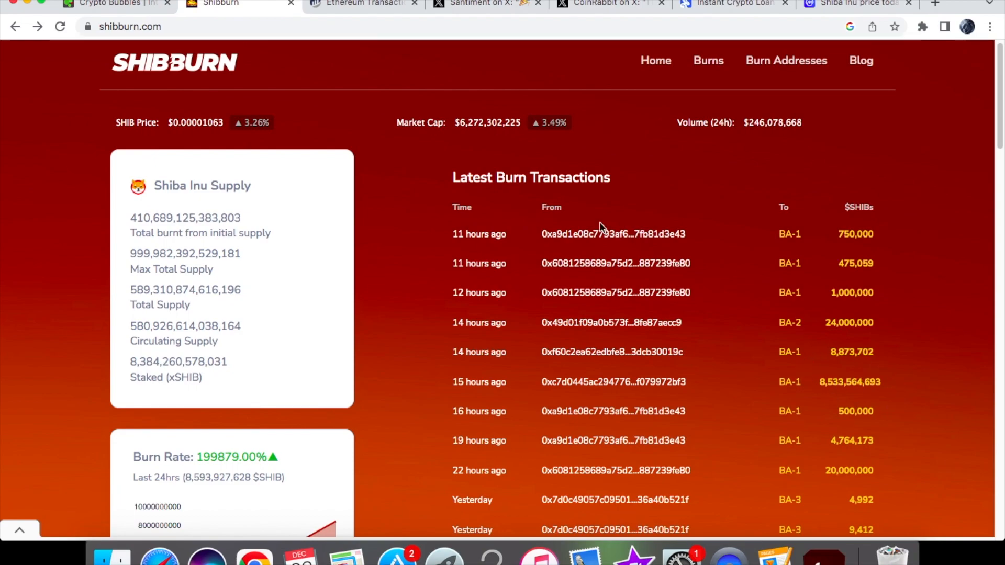
Step: View Etherscan details for the 8,533,564,693 SHIB burn transfer to the null address
click(363, 3)
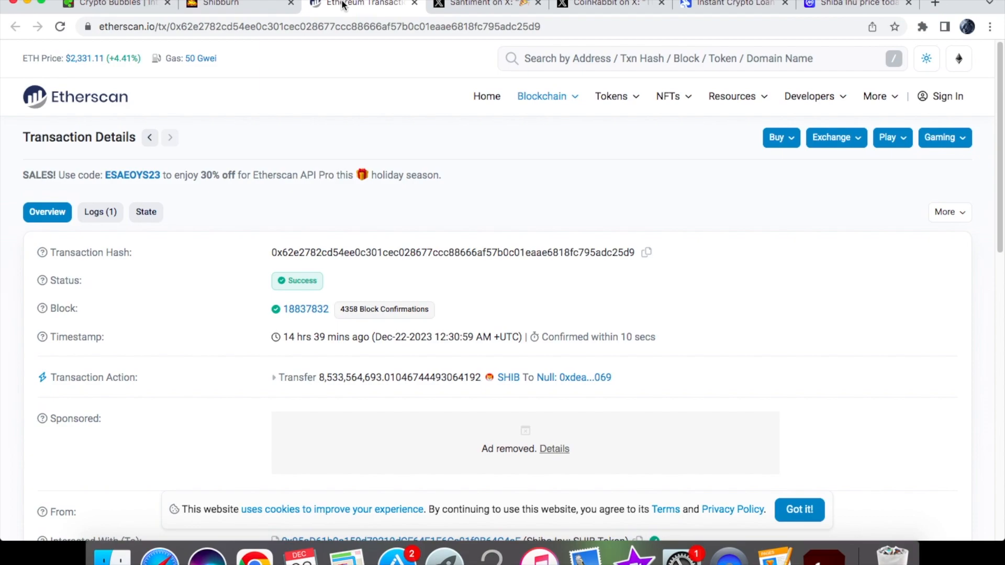
mouse_move(118, 121)
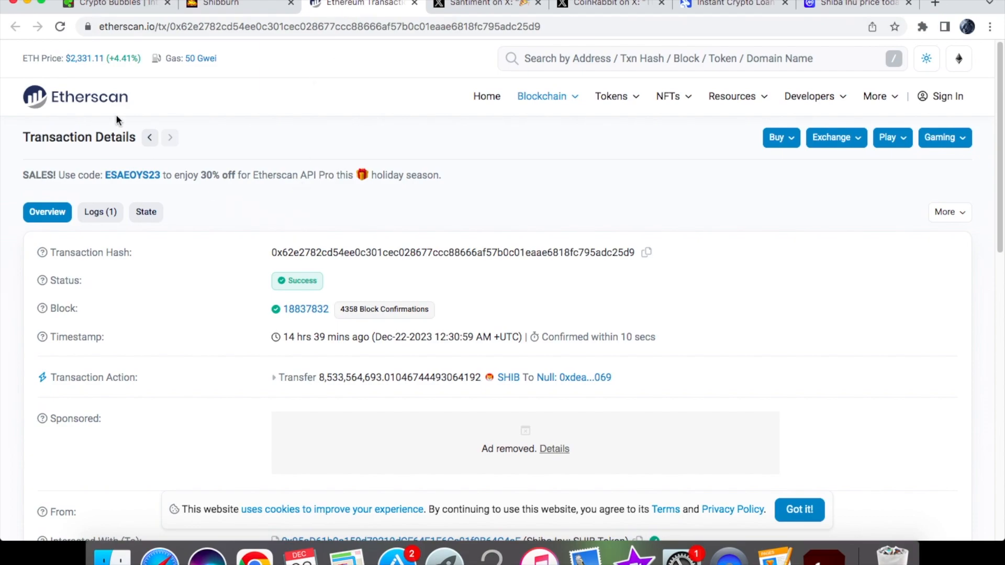
mouse_move(295, 354)
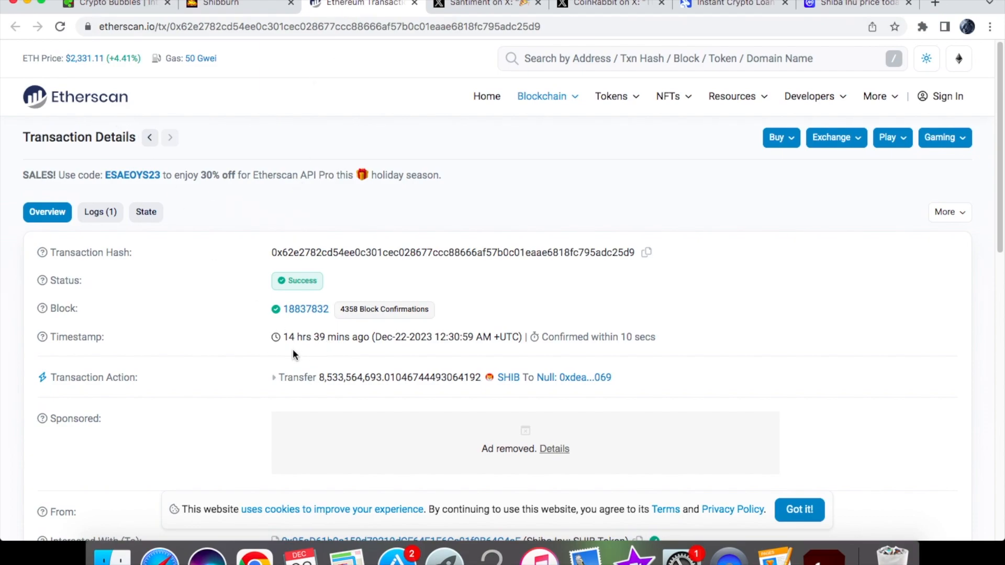
mouse_move(141, 395)
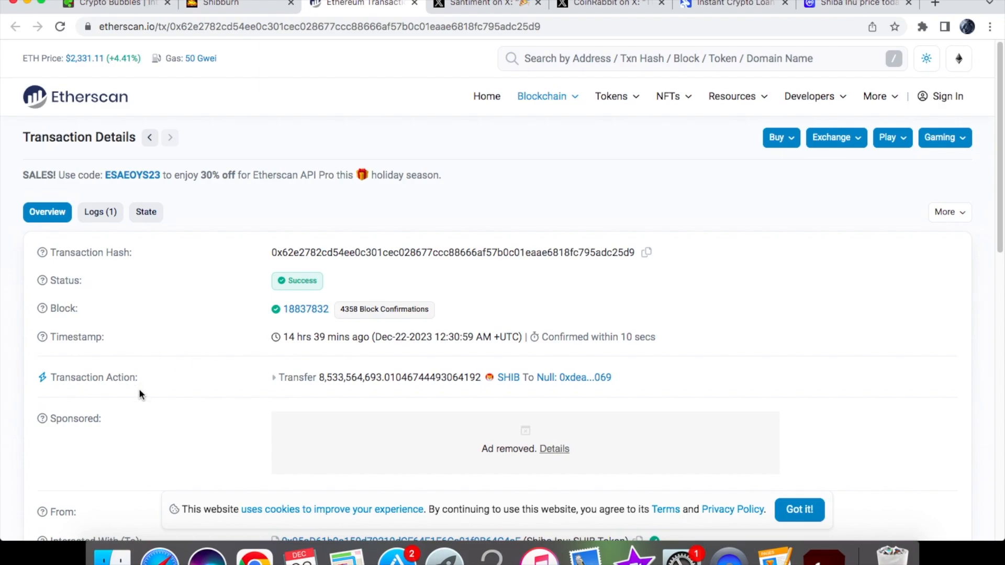
mouse_move(403, 408)
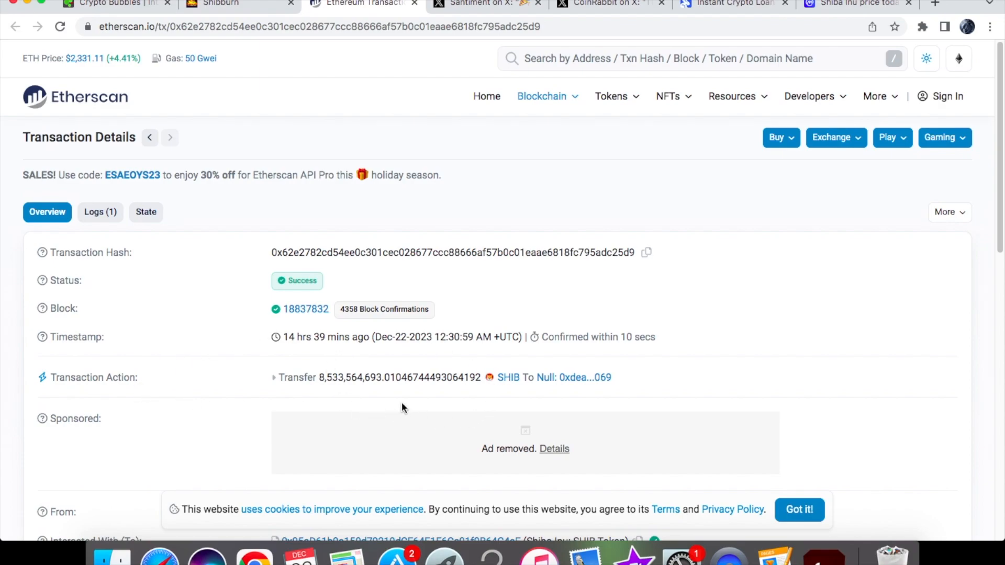
mouse_move(449, 211)
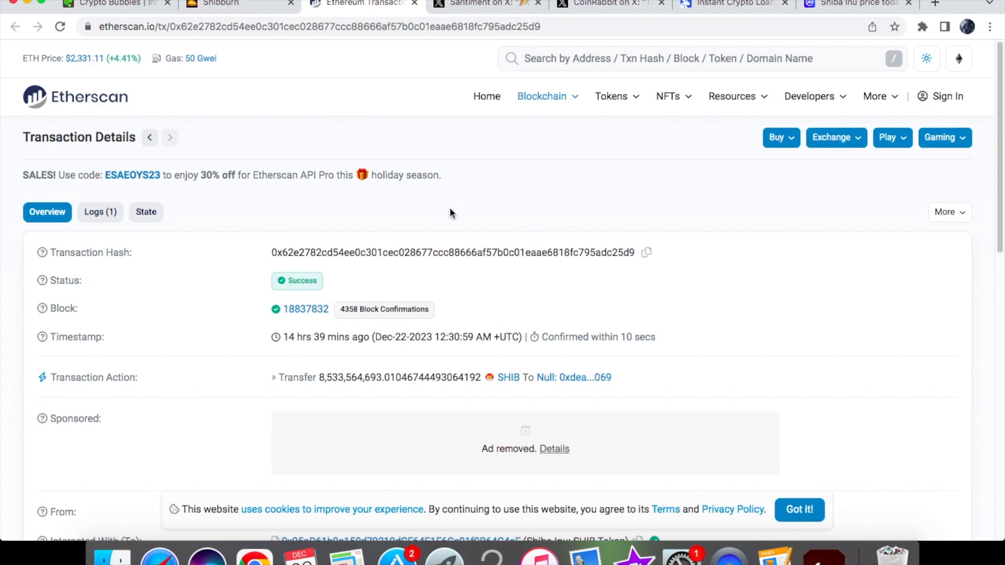
Step: Read Santiment's X post on ETH, SHIB, FET and DENT exchange outflows and its reply thread
click(487, 4)
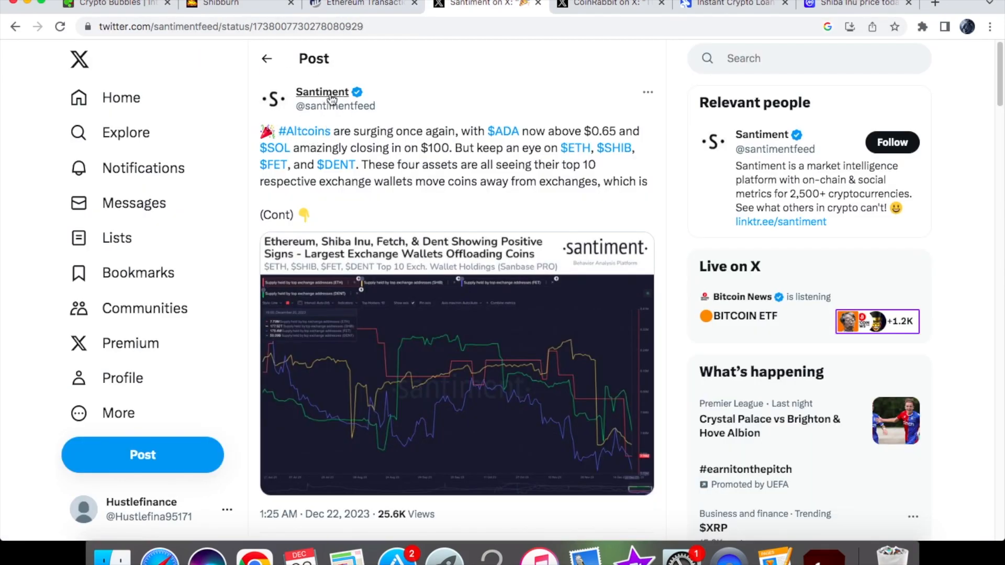
mouse_move(443, 136)
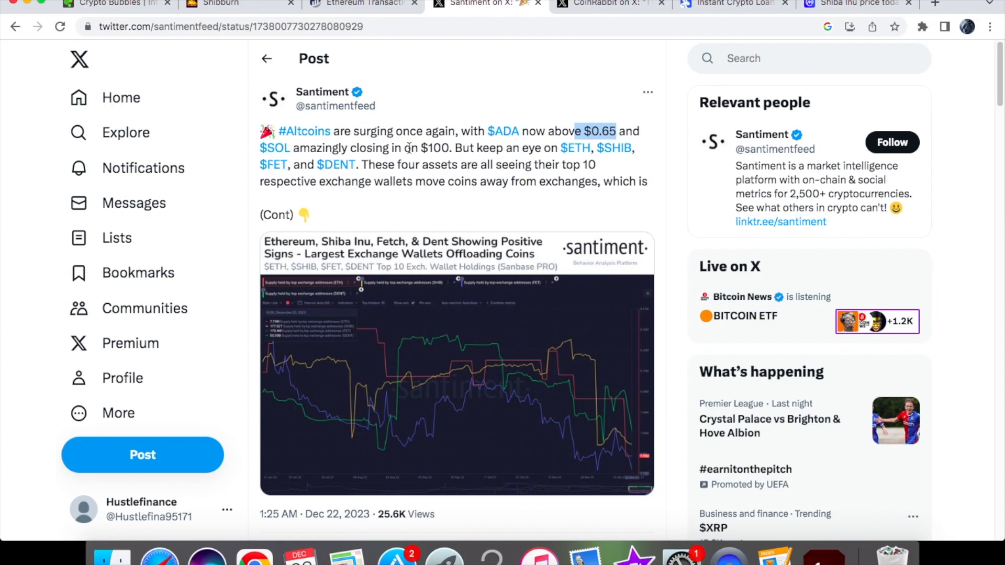
double_click(434, 148)
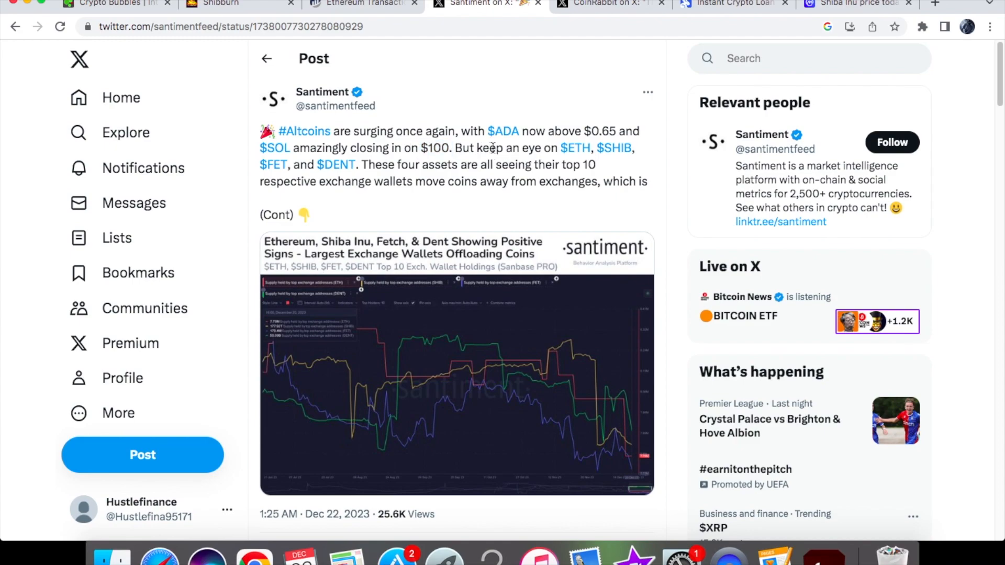
mouse_move(574, 156)
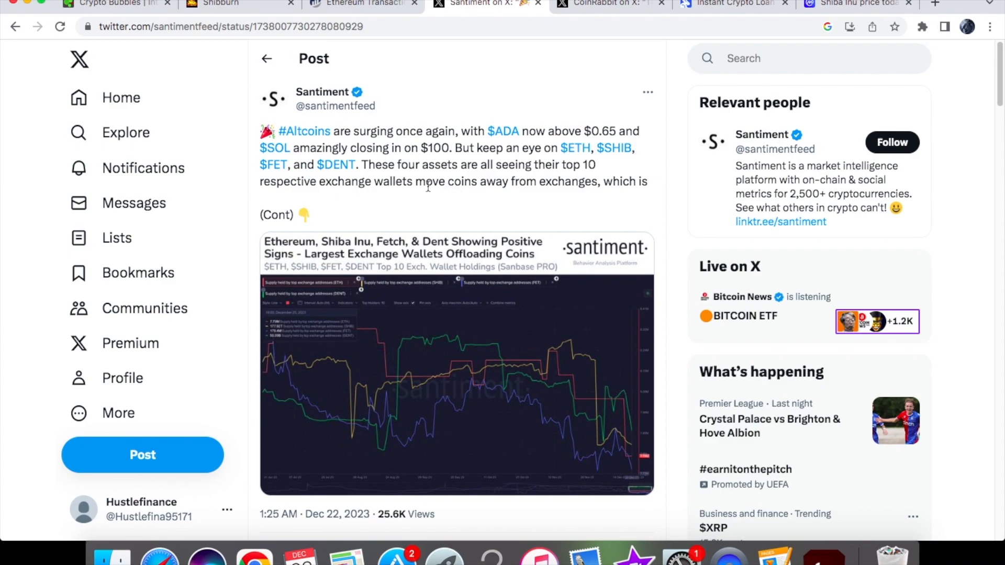
mouse_move(466, 202)
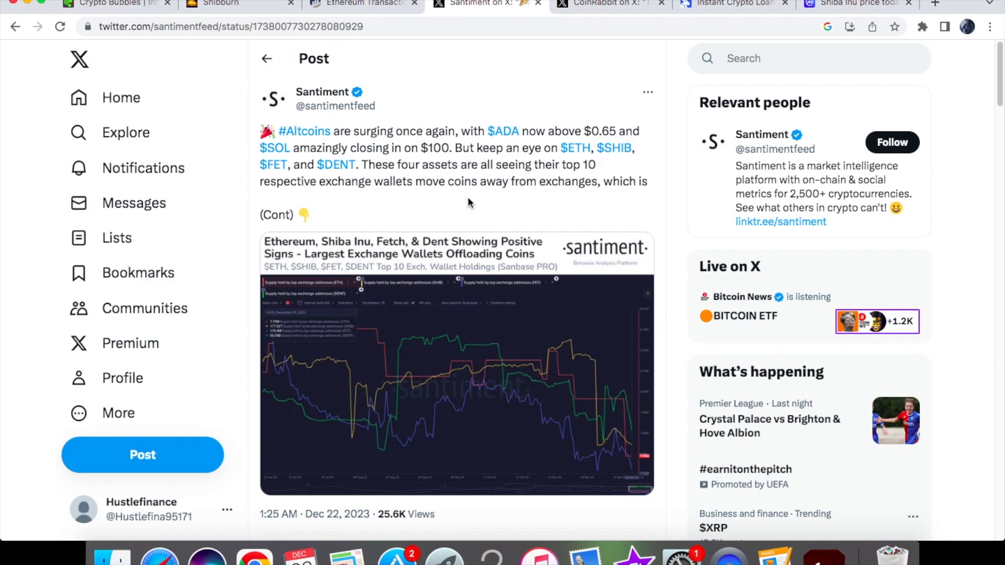
mouse_move(471, 171)
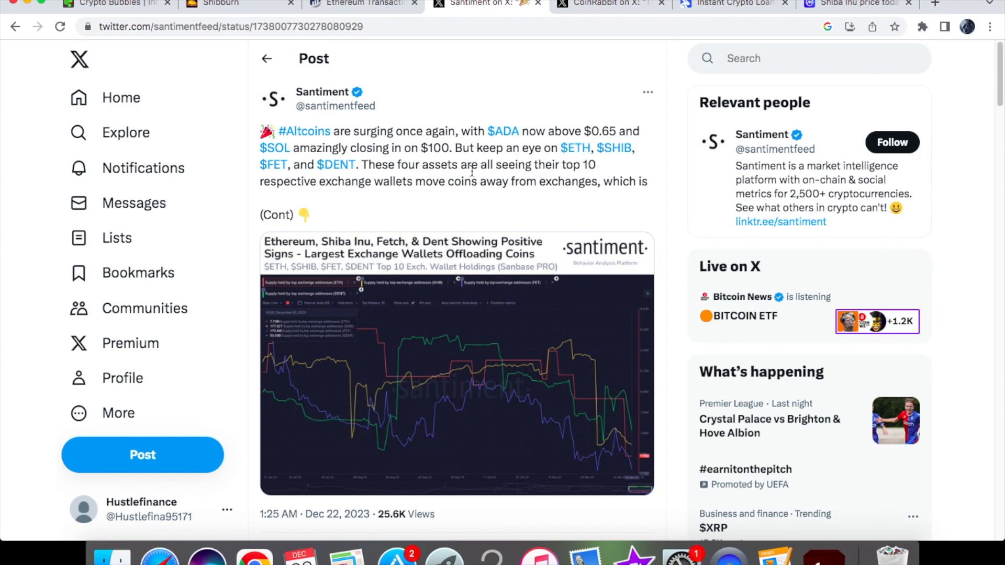
scroll(down, 3)
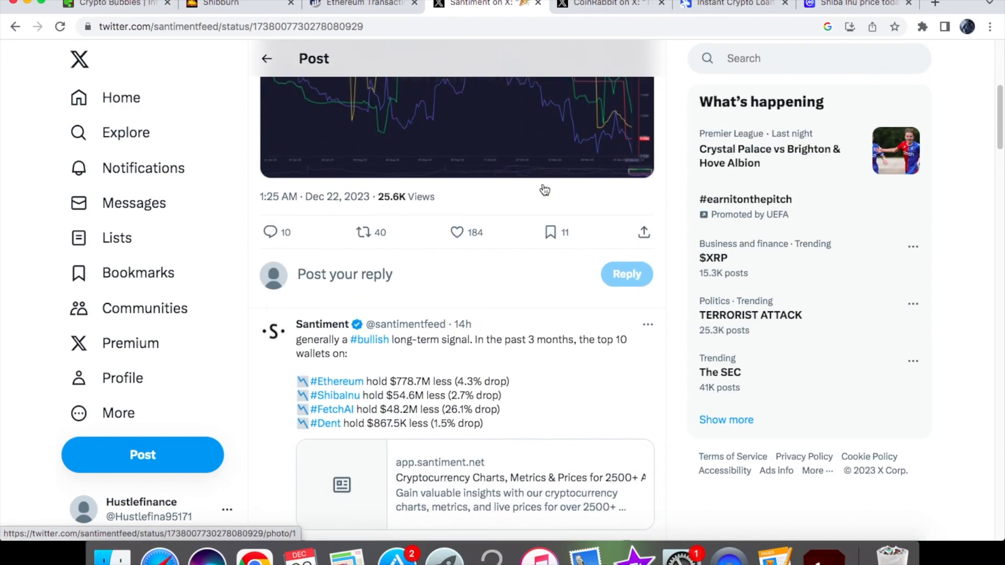
scroll(down, 3)
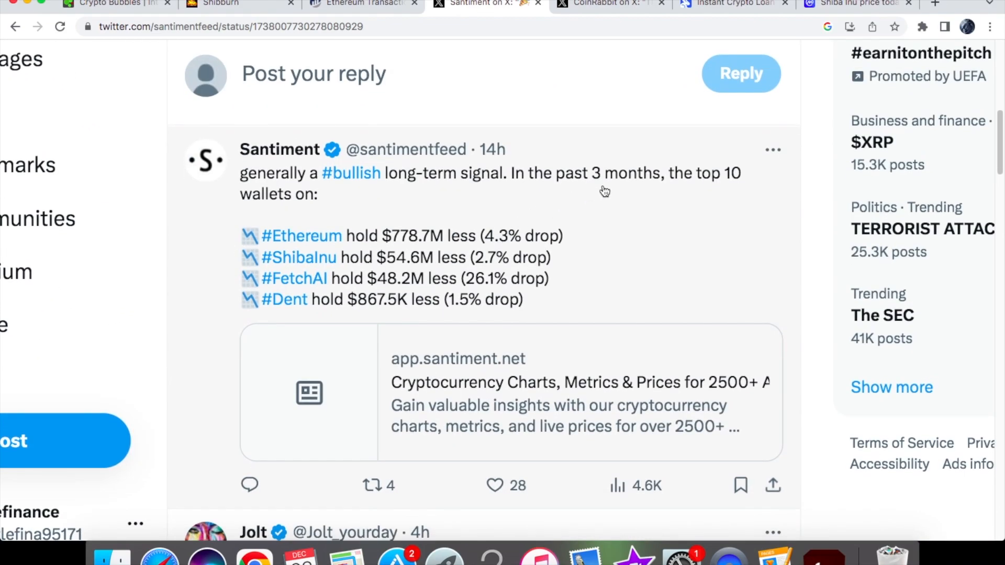
mouse_move(348, 216)
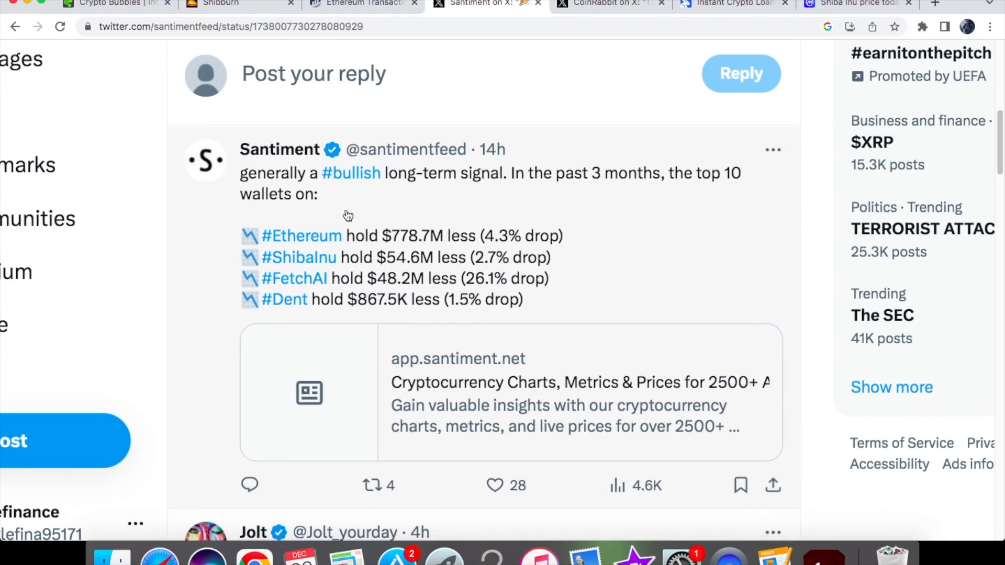
mouse_move(383, 274)
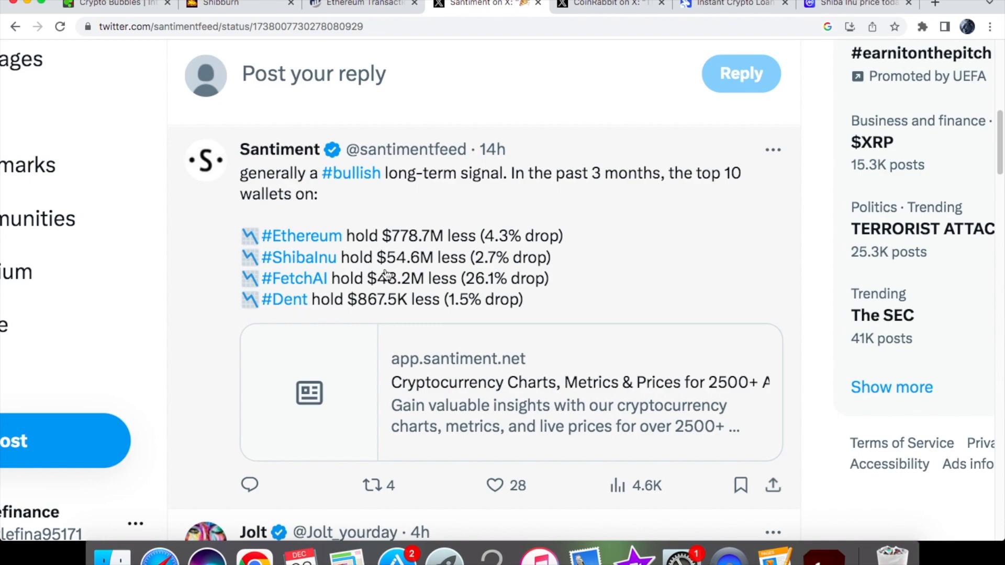
mouse_move(410, 272)
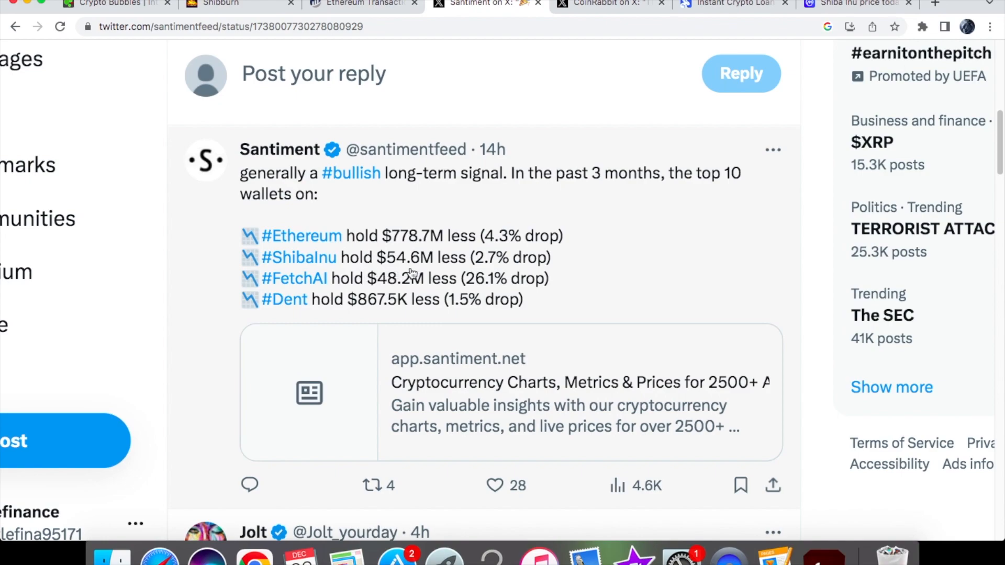
mouse_move(520, 268)
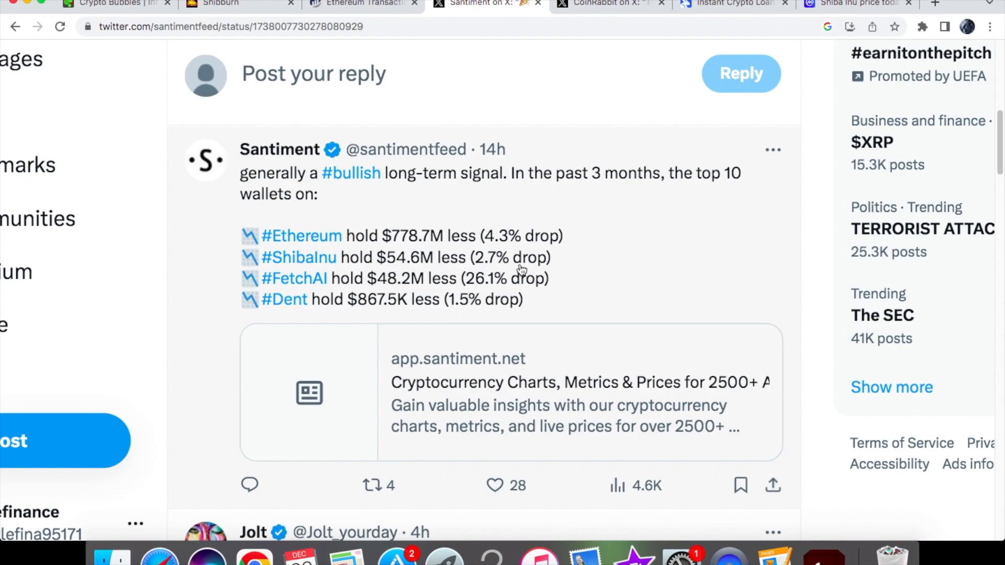
mouse_move(576, 265)
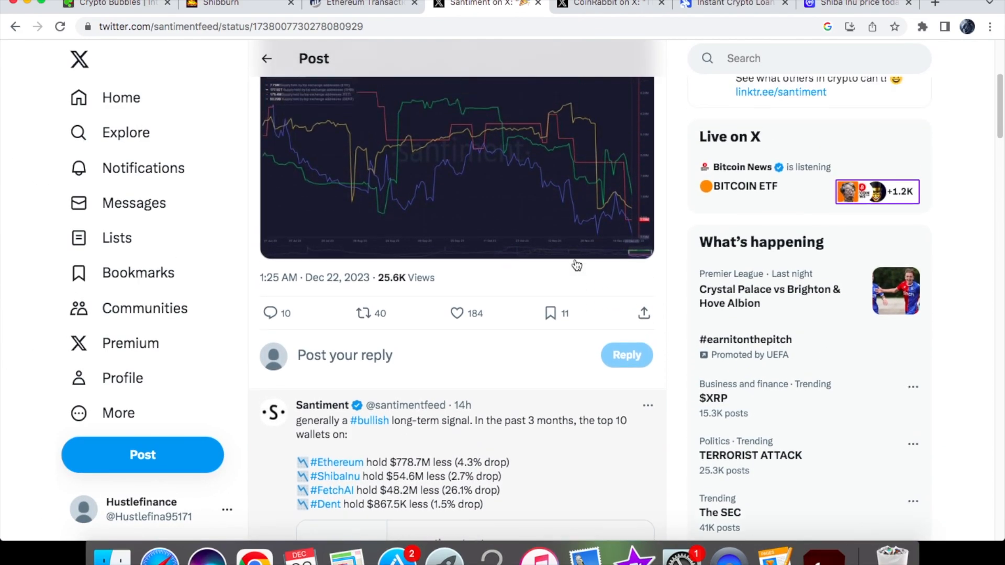
scroll(up, 3)
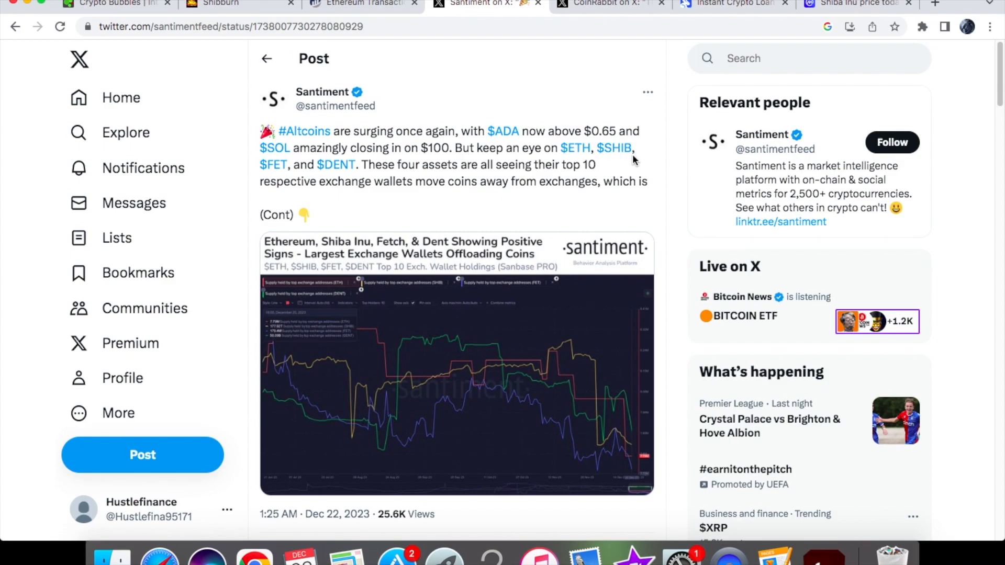
mouse_move(609, 4)
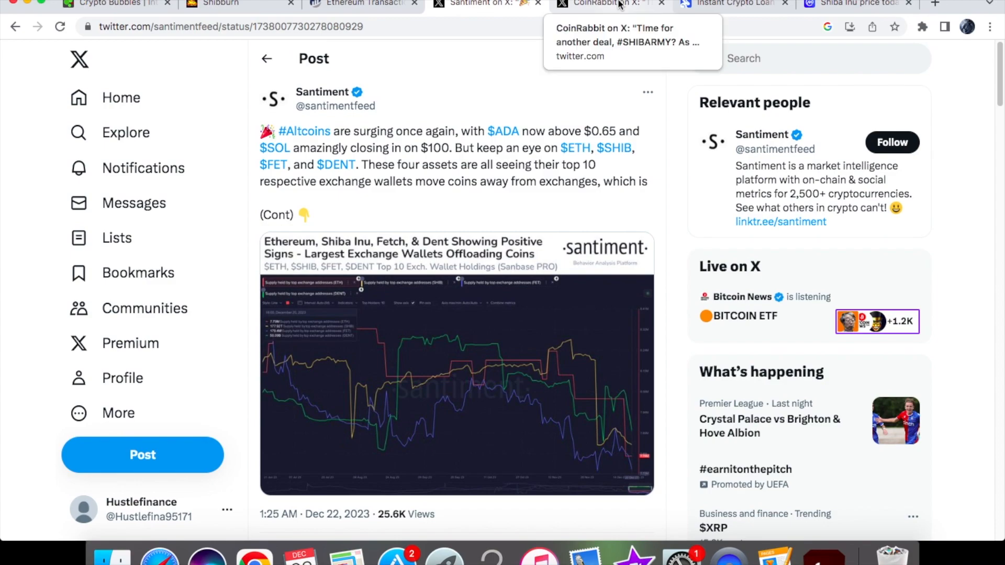
Step: Switch to CoinRabbit's X post offering to list $LEASH at 3,000 likes
click(609, 3)
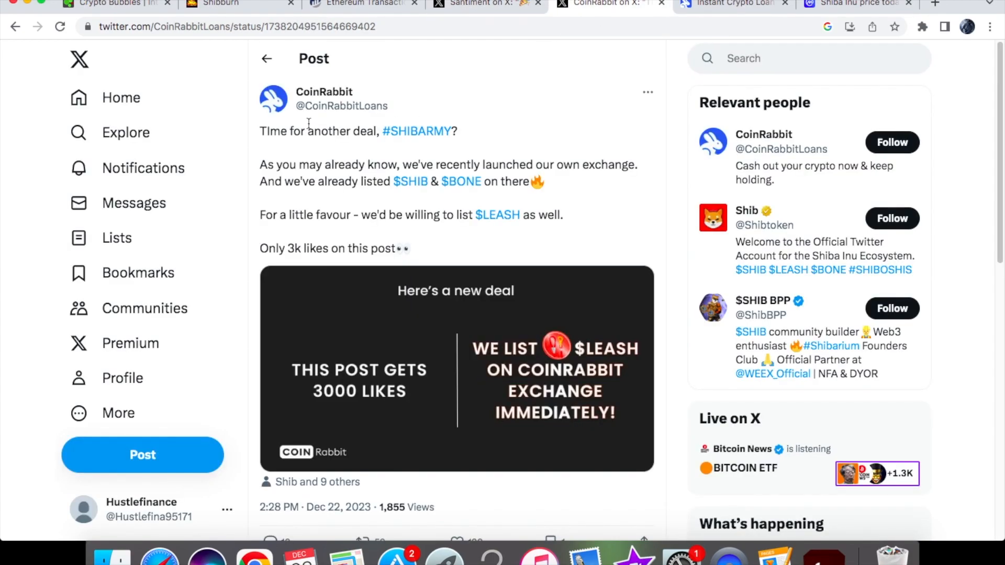
mouse_move(293, 302)
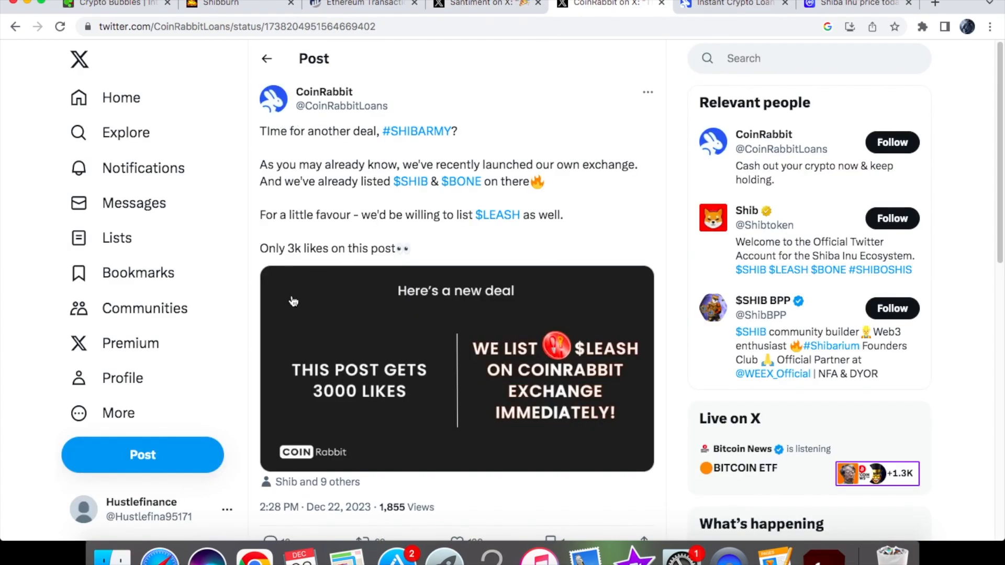
mouse_move(459, 148)
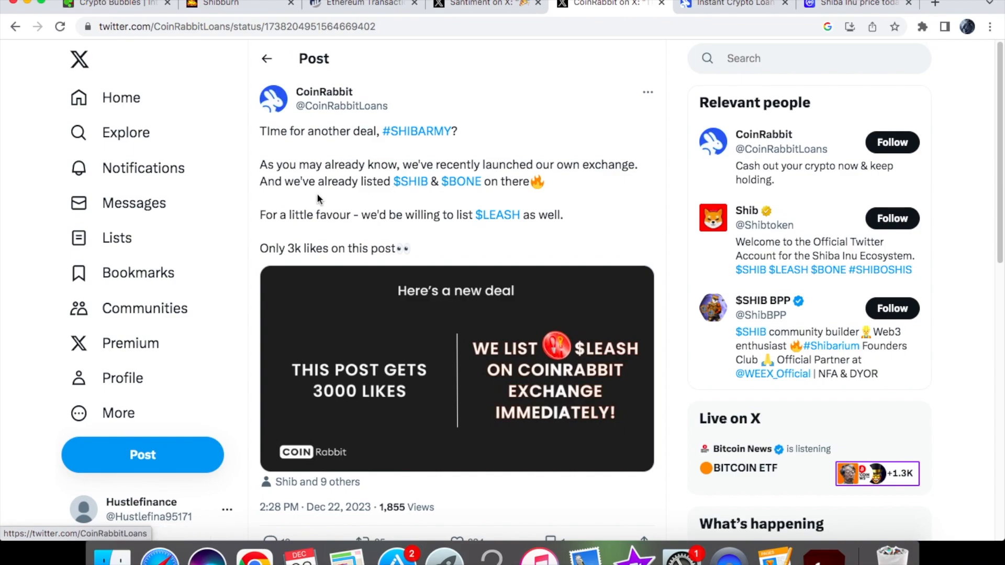
mouse_move(518, 184)
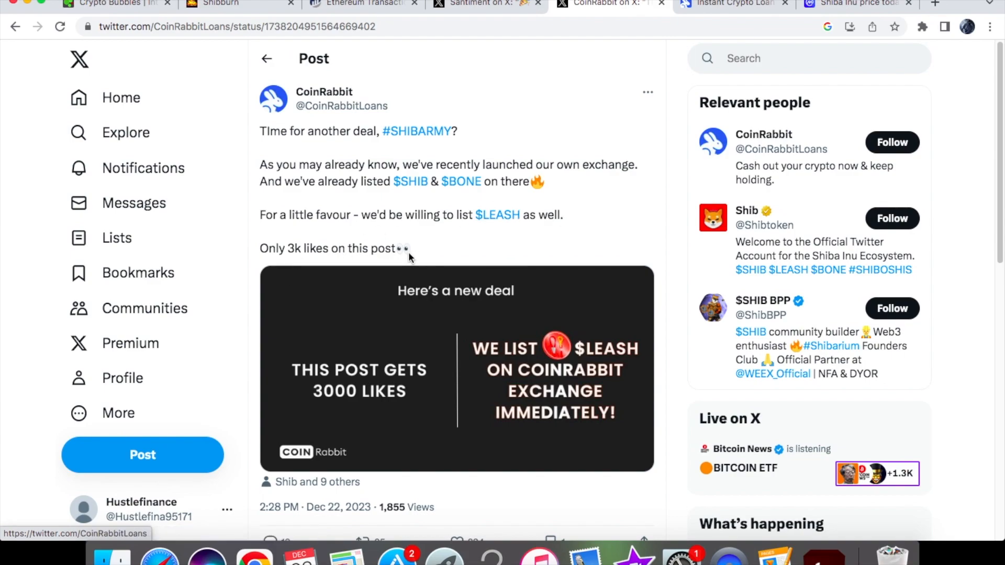
mouse_move(548, 423)
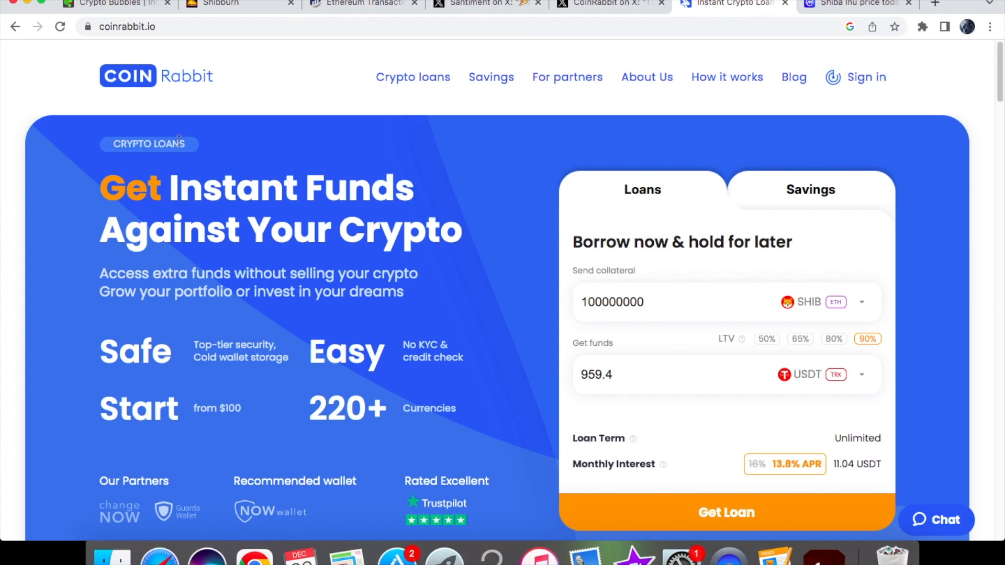
mouse_move(375, 201)
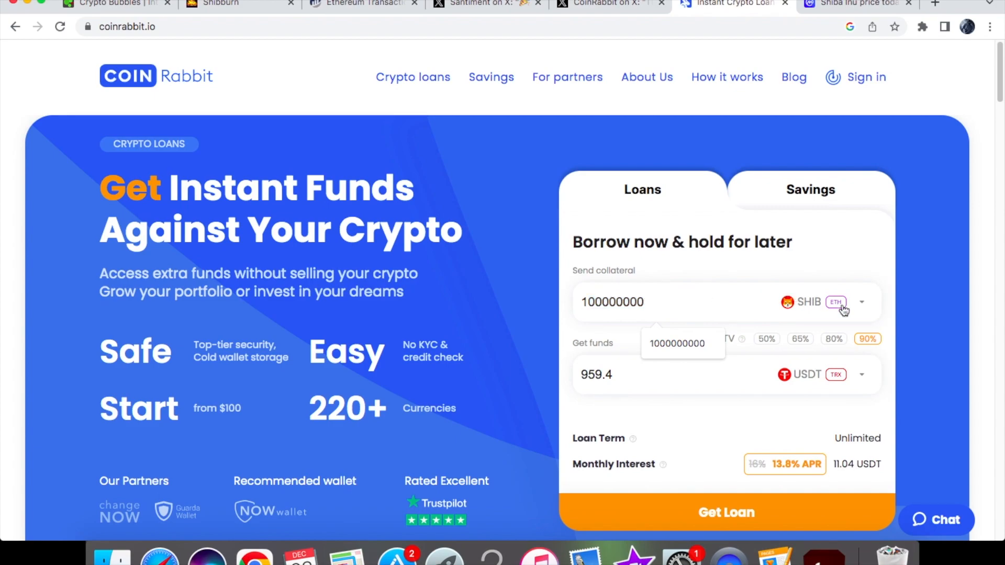
Step: Browse the collateral currency list on CoinRabbit's 100,000,000 SHIB loan page
click(861, 302)
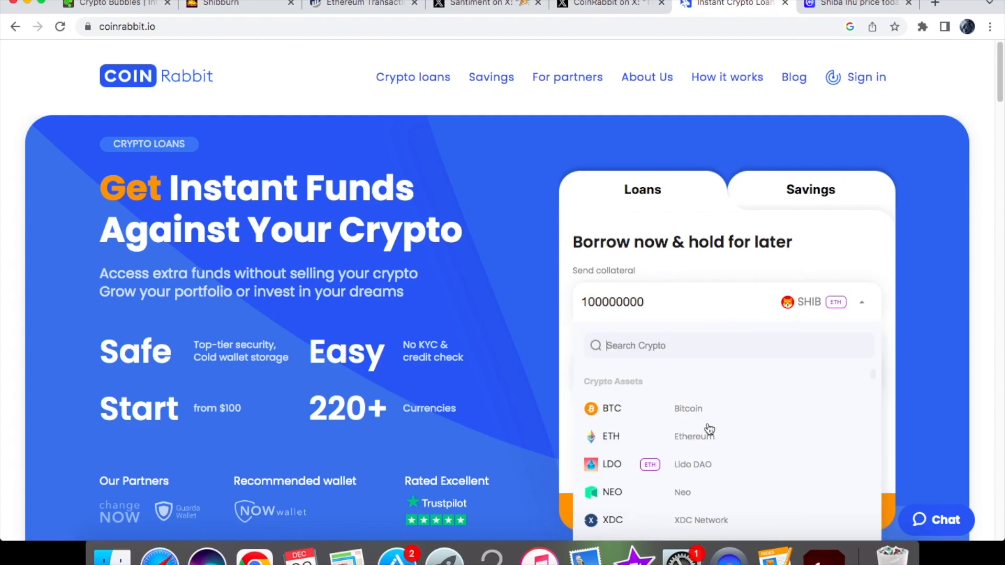
scroll(down, 3)
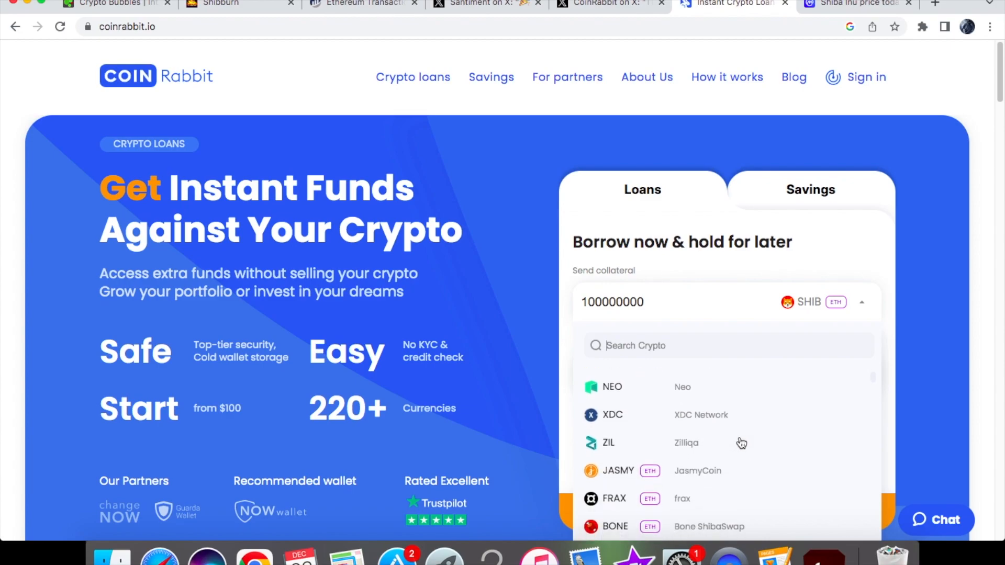
scroll(up, 3)
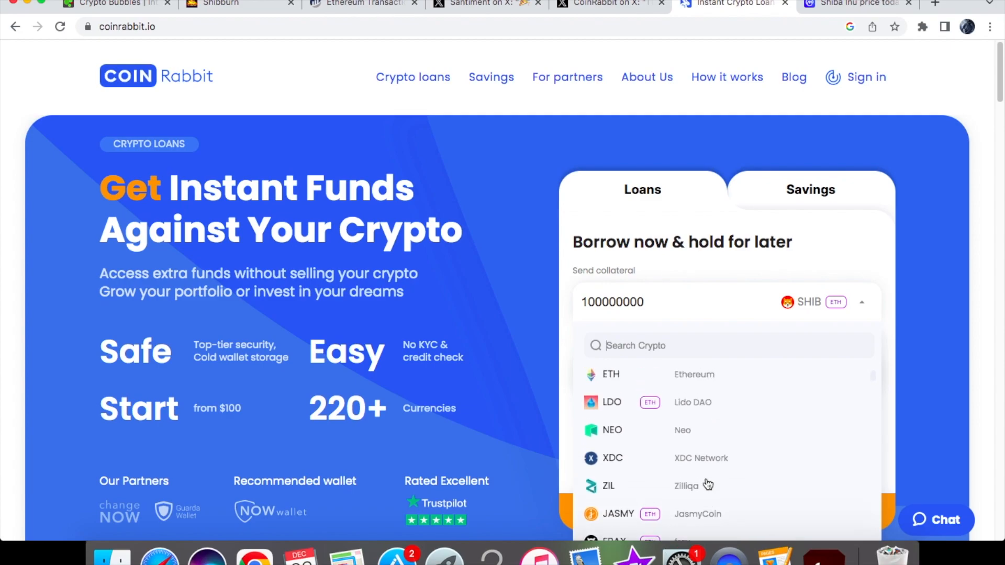
scroll(up, 3)
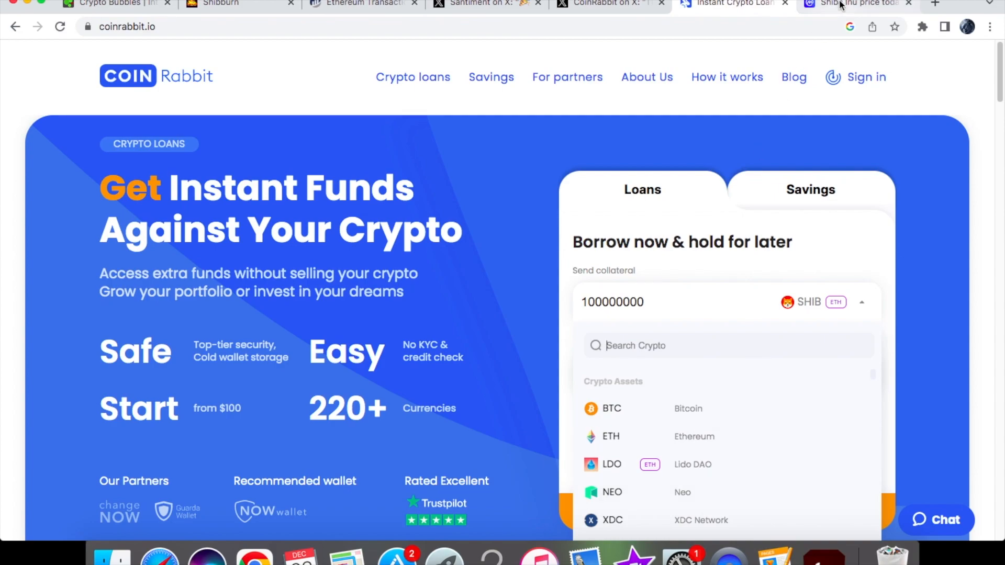
Step: Review CoinRabbit's $LEASH post stats, then switch to CoinMarketCap's Shiba Inu price page
click(609, 4)
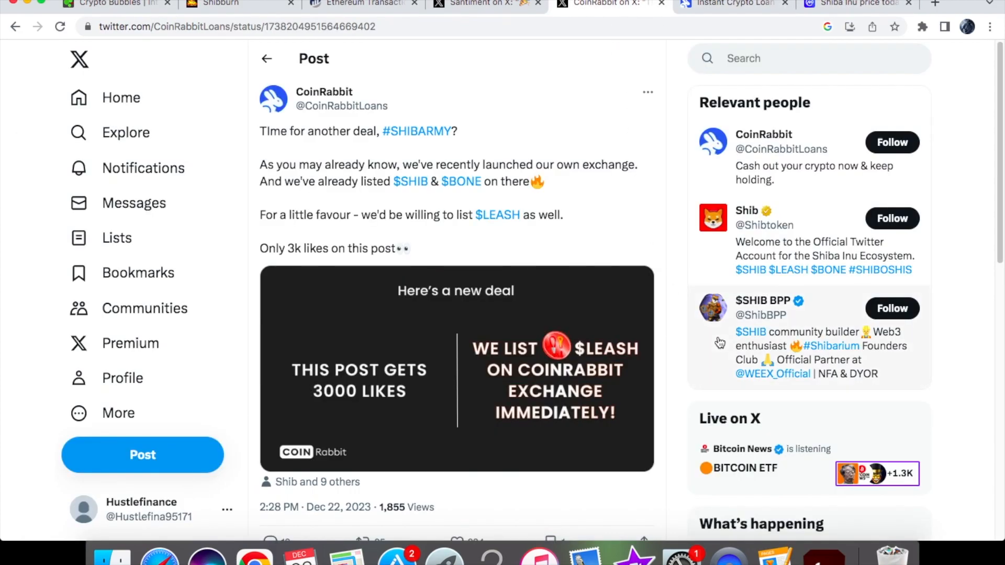
scroll(down, 3)
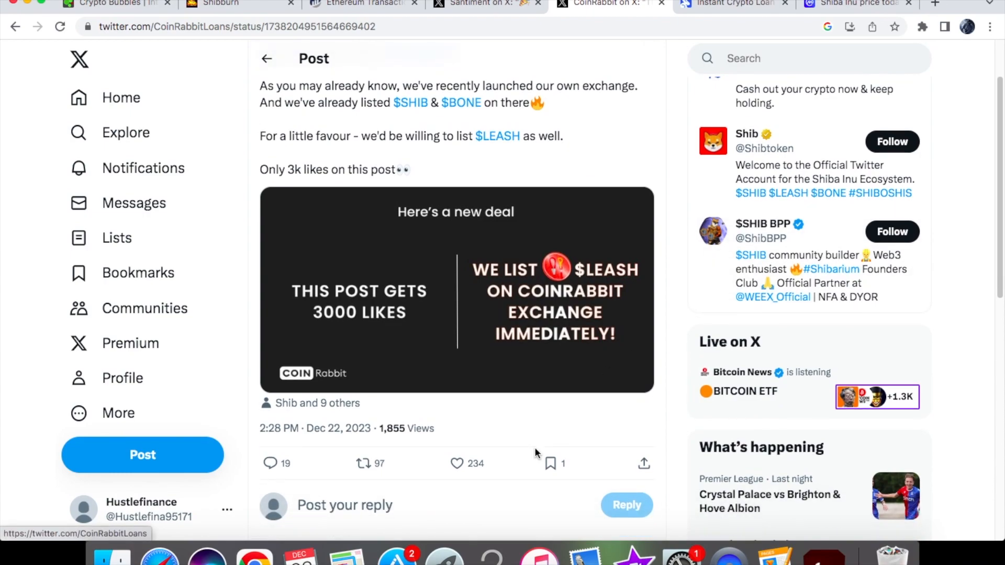
scroll(up, 3)
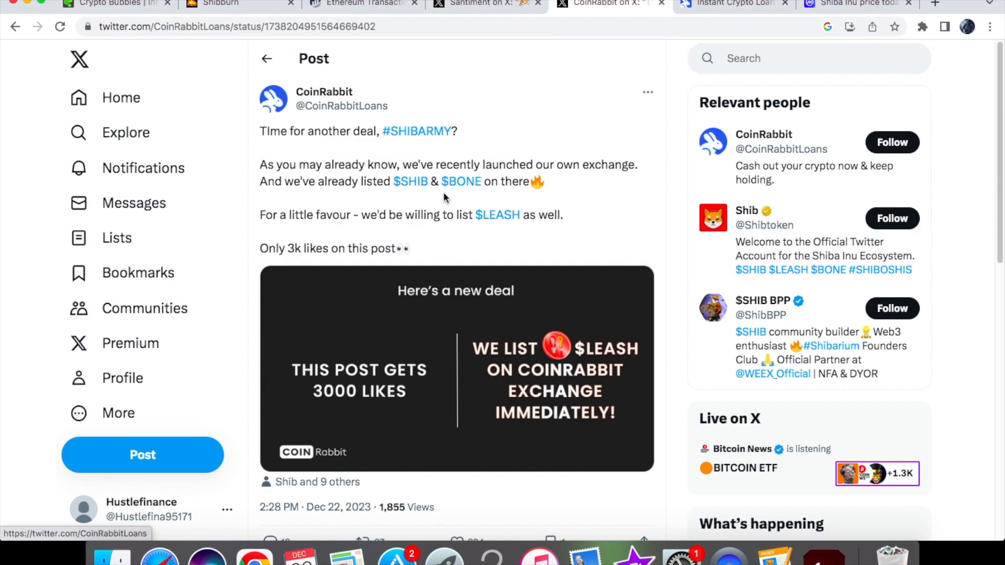
click(853, 3)
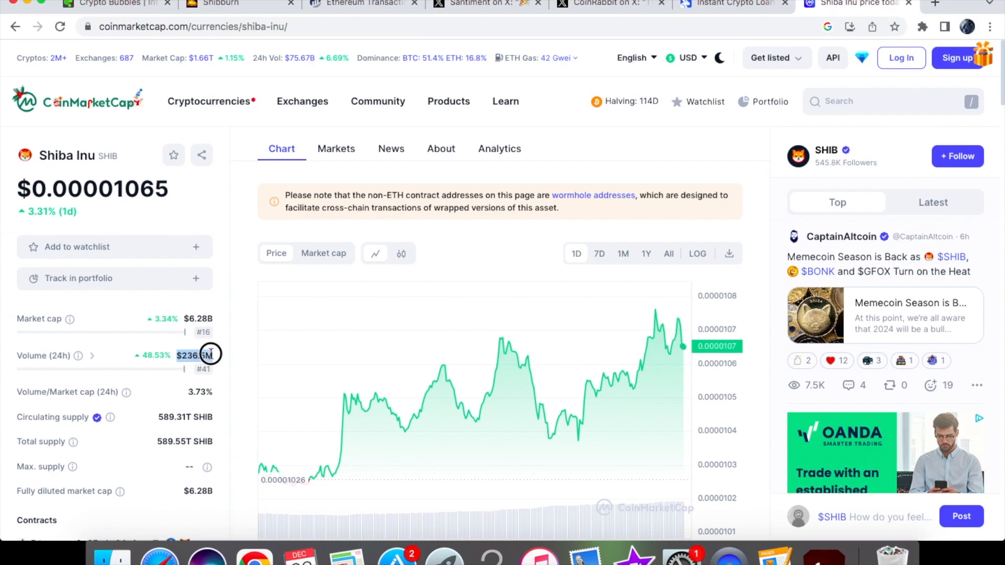
mouse_move(426, 392)
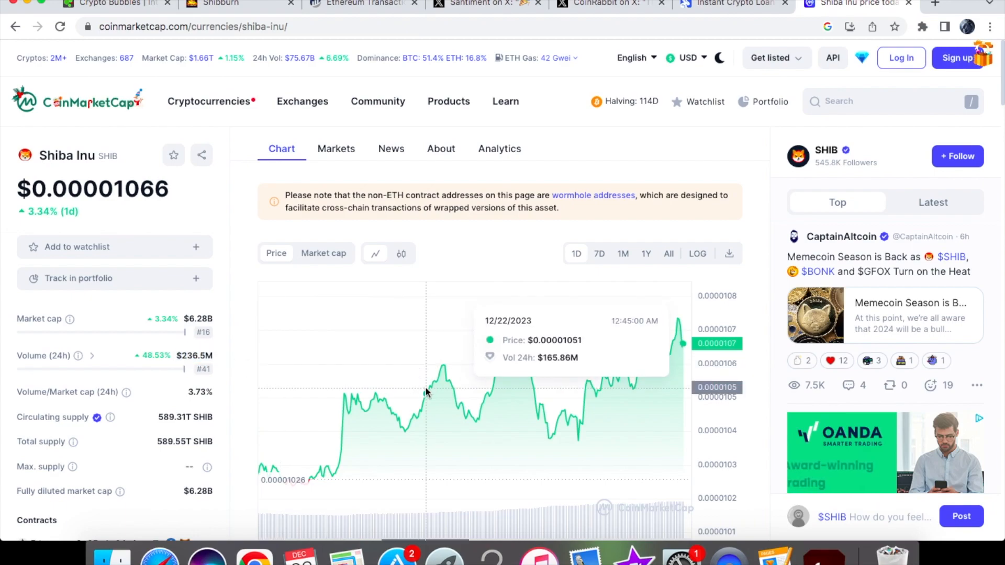
mouse_move(411, 398)
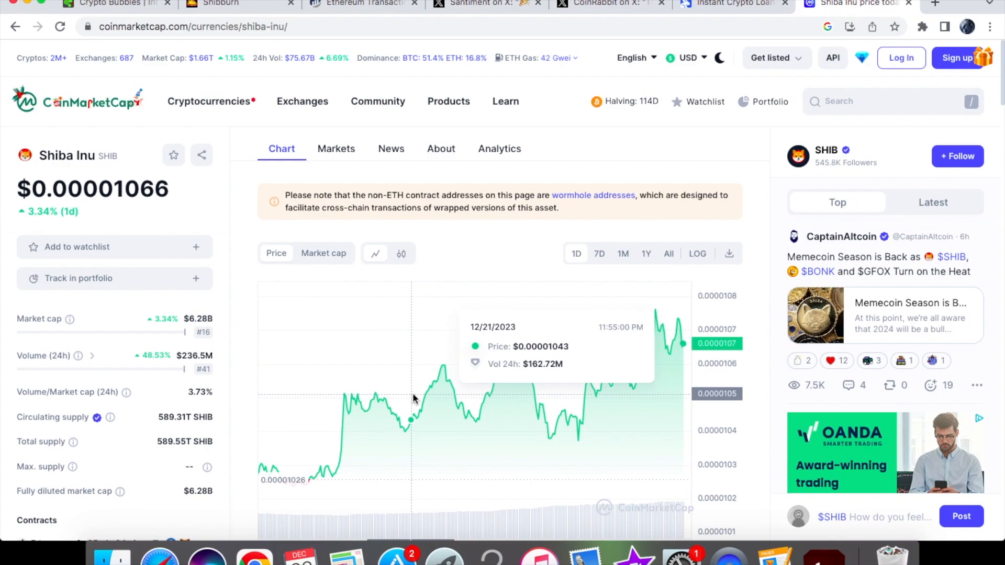
mouse_move(415, 397)
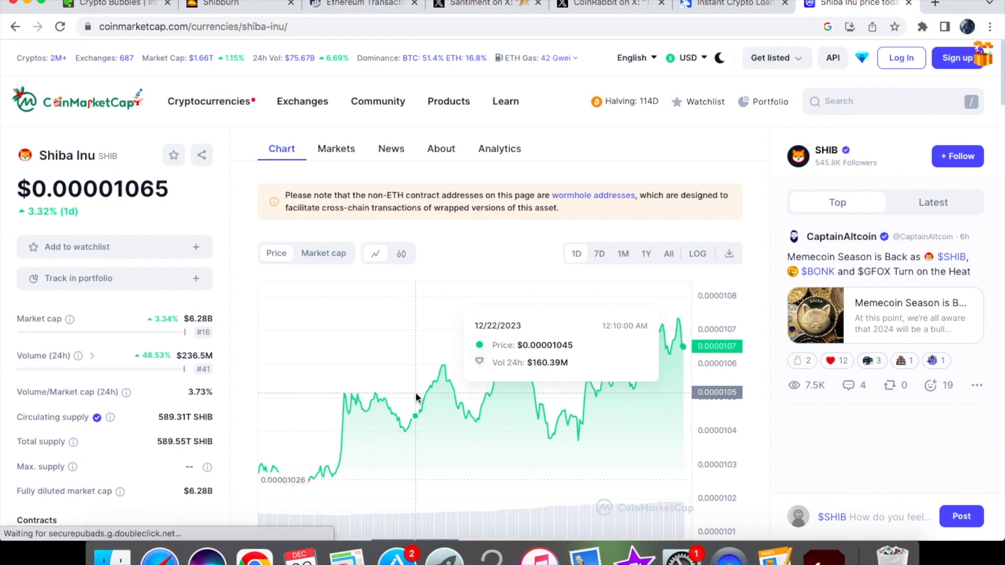
mouse_move(323, 306)
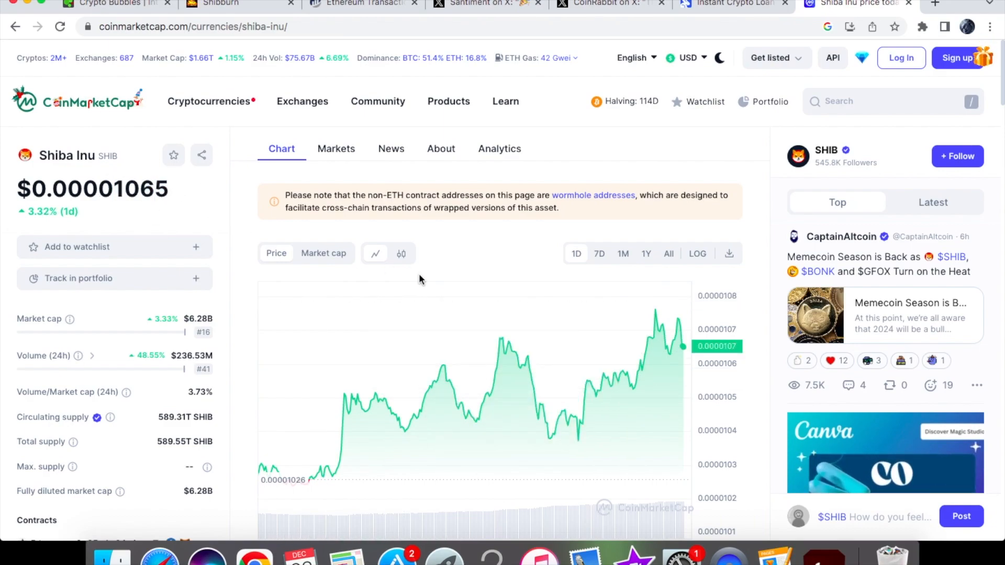
mouse_move(550, 396)
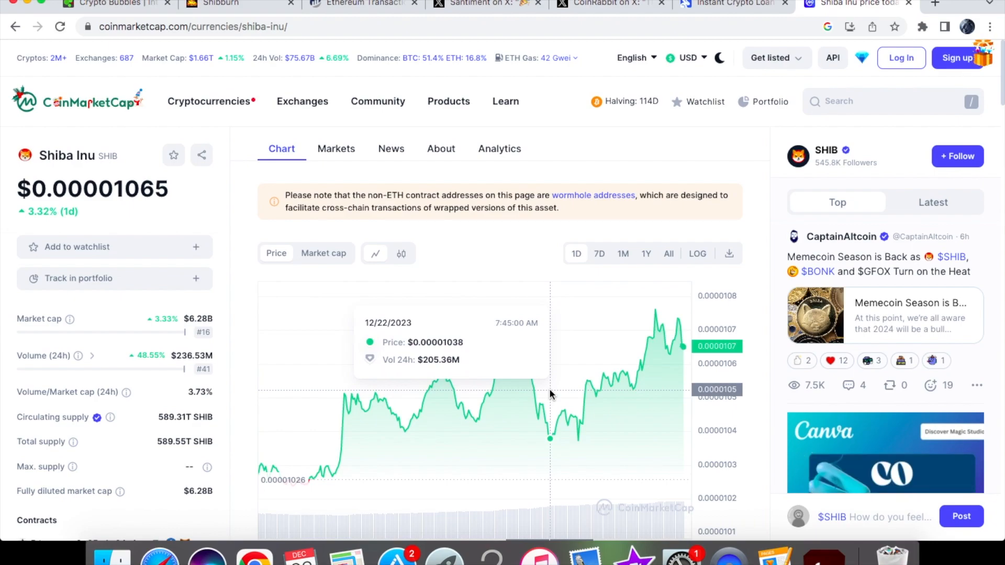
mouse_move(573, 420)
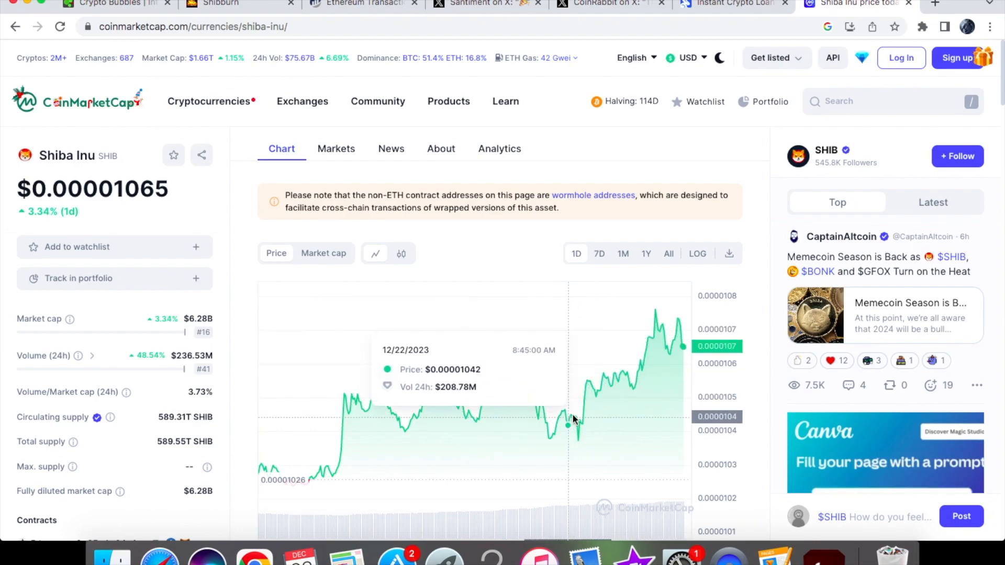
mouse_move(654, 314)
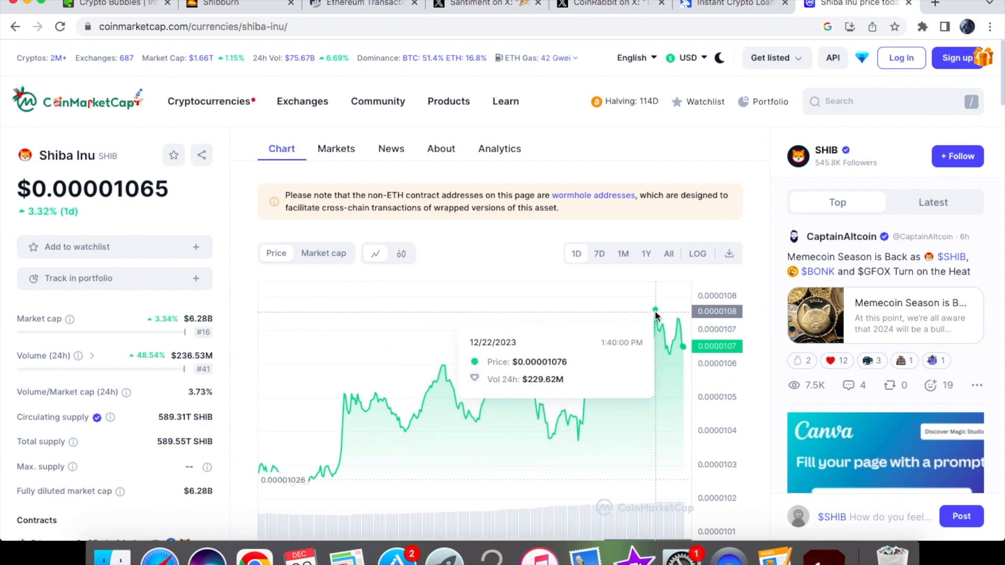
click(599, 254)
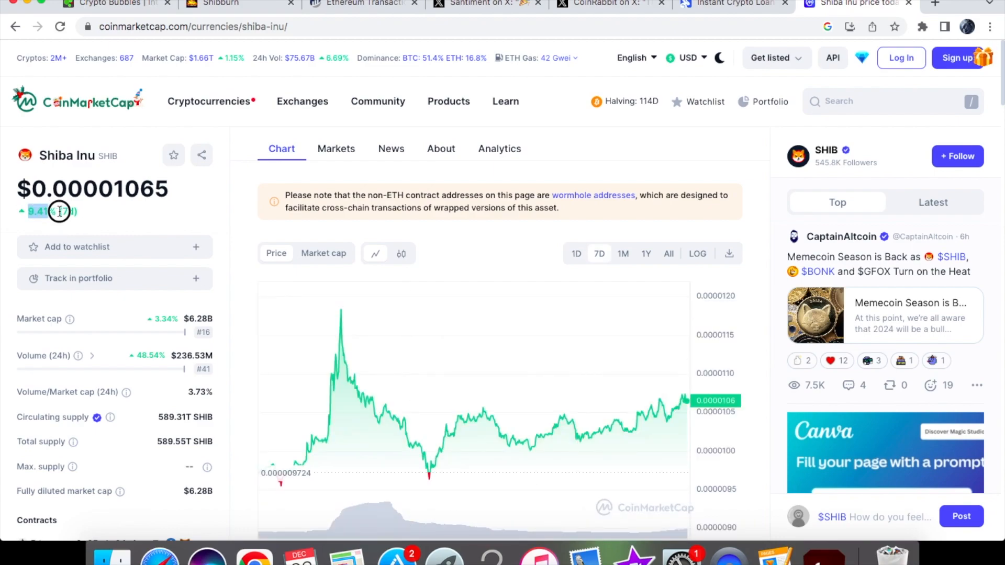
mouse_move(525, 404)
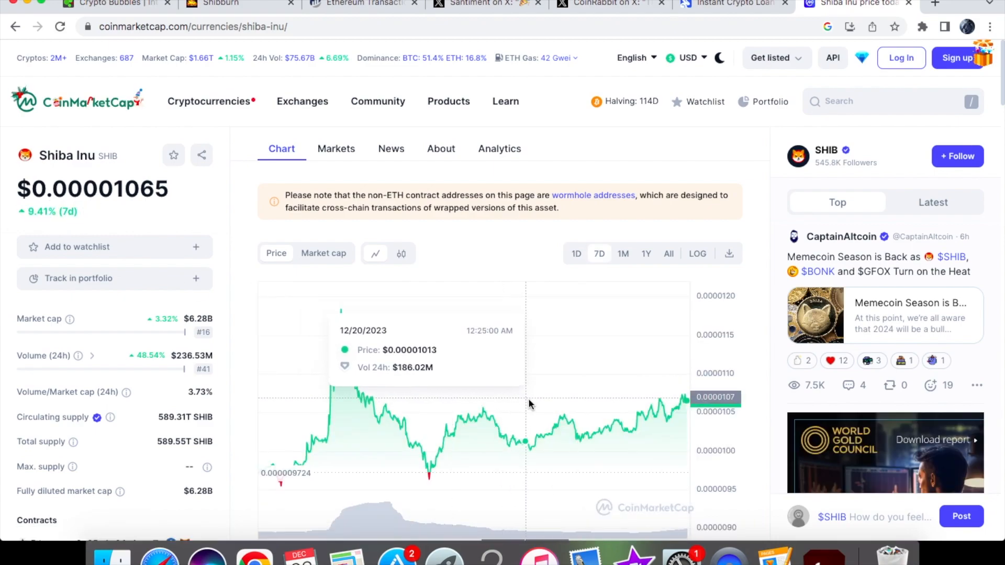
mouse_move(534, 437)
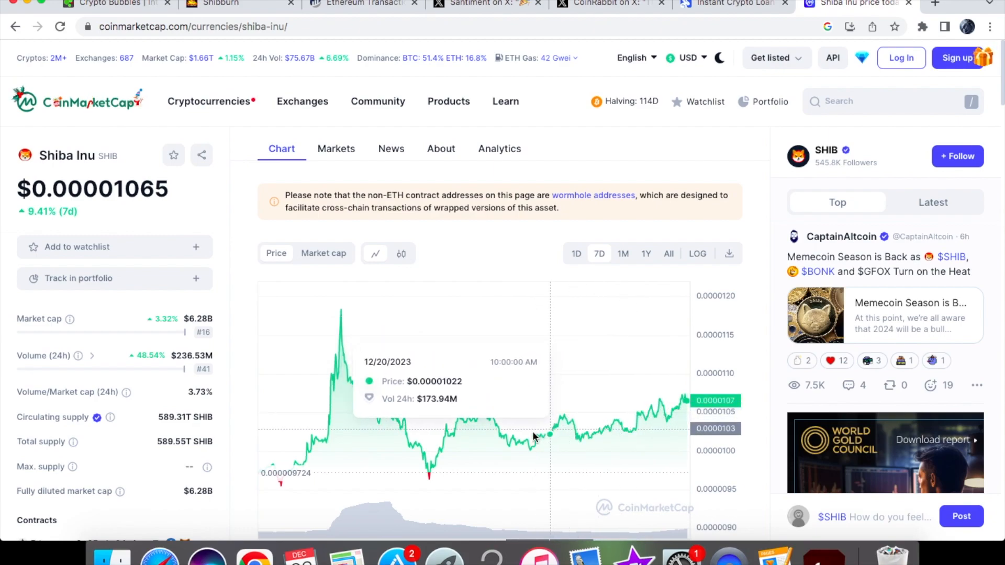
mouse_move(689, 400)
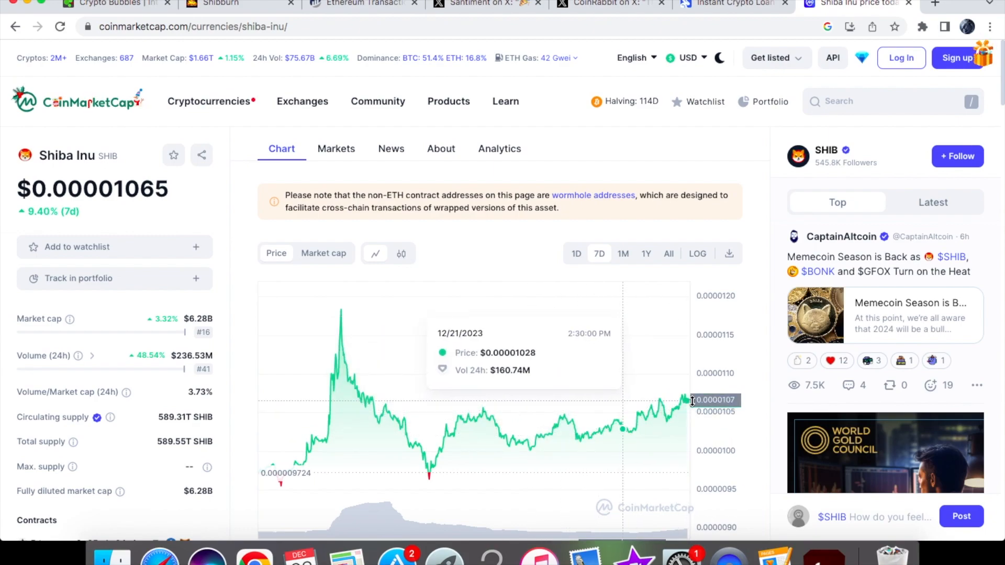
mouse_move(488, 412)
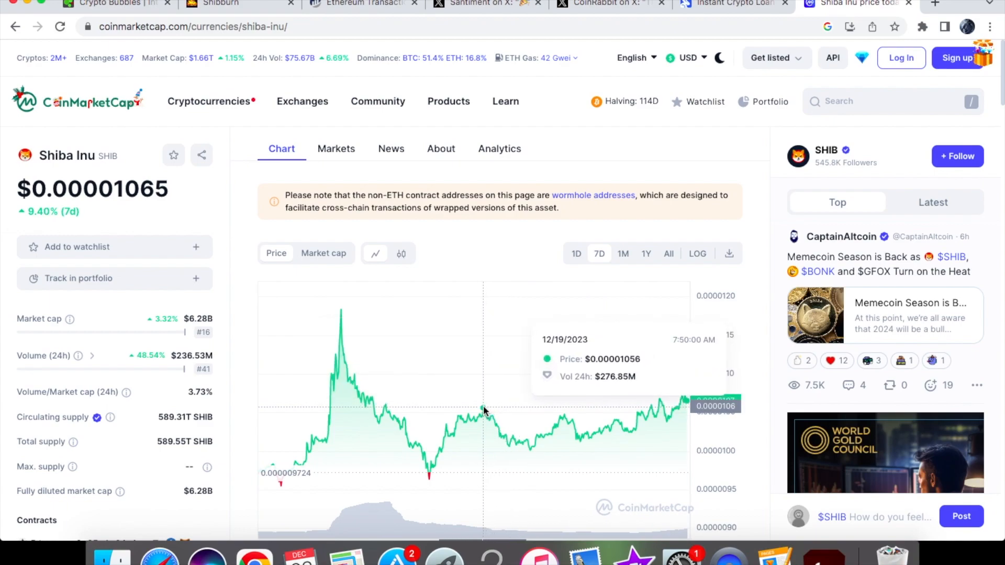
mouse_move(682, 405)
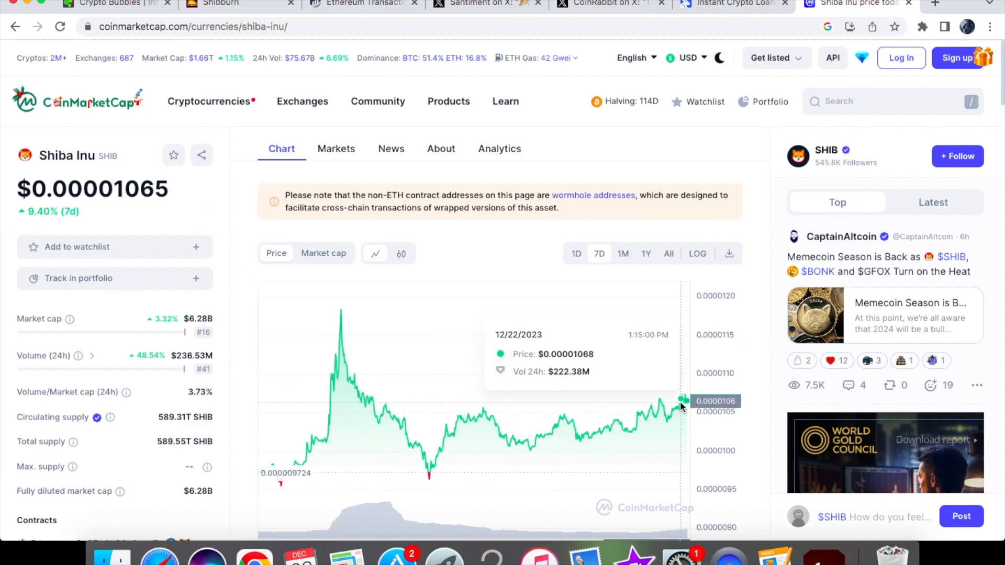
mouse_move(685, 391)
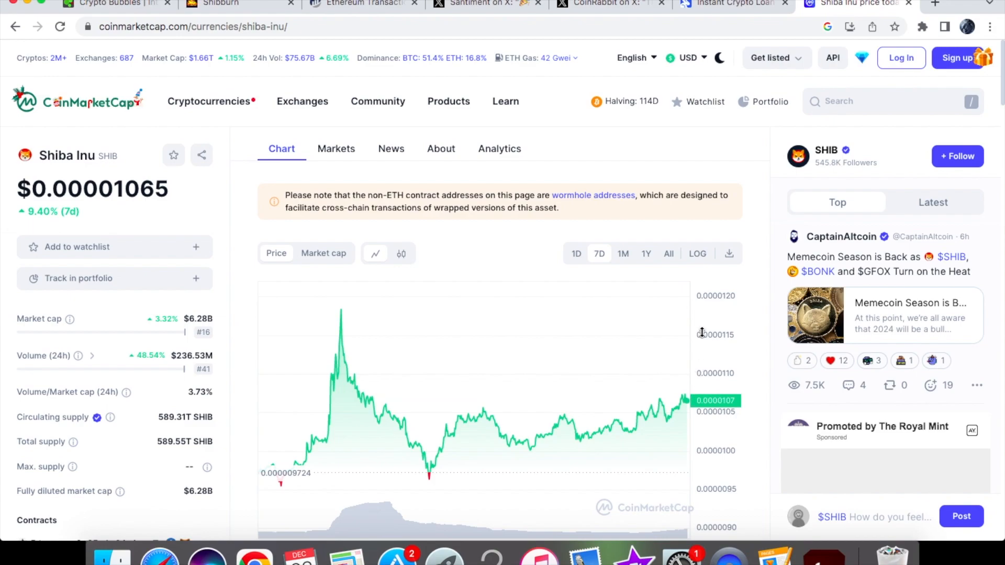
mouse_move(684, 340)
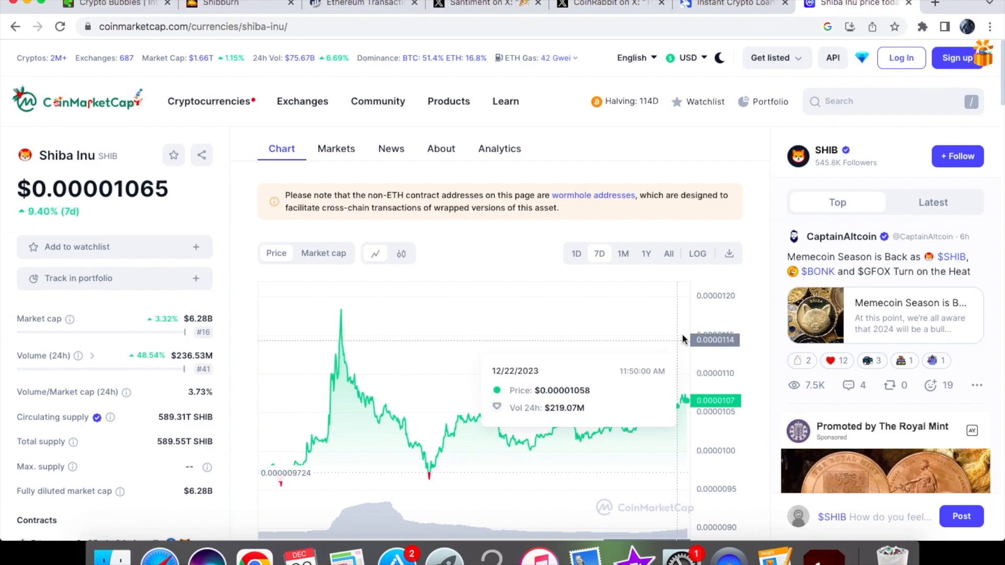
mouse_move(342, 335)
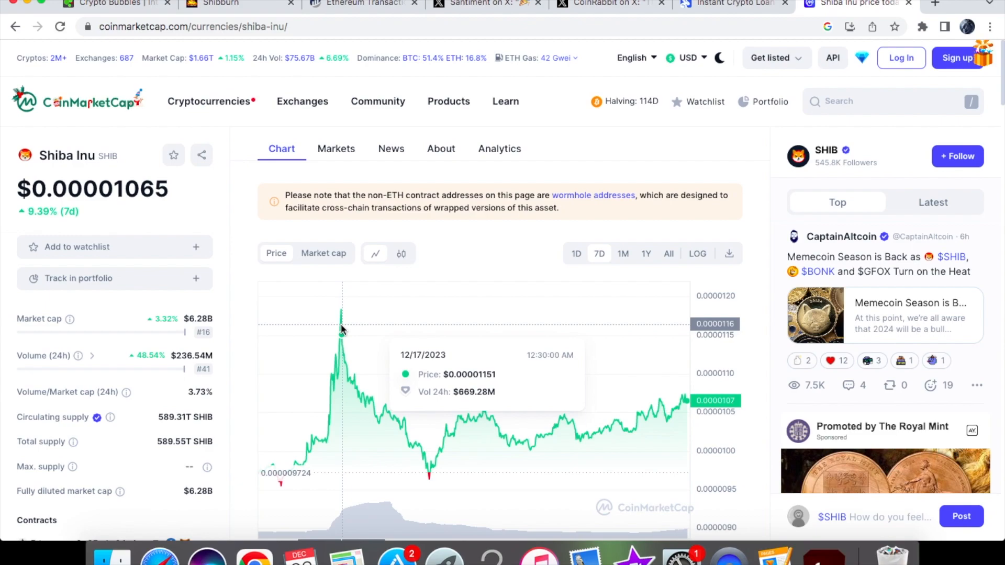
mouse_move(342, 330)
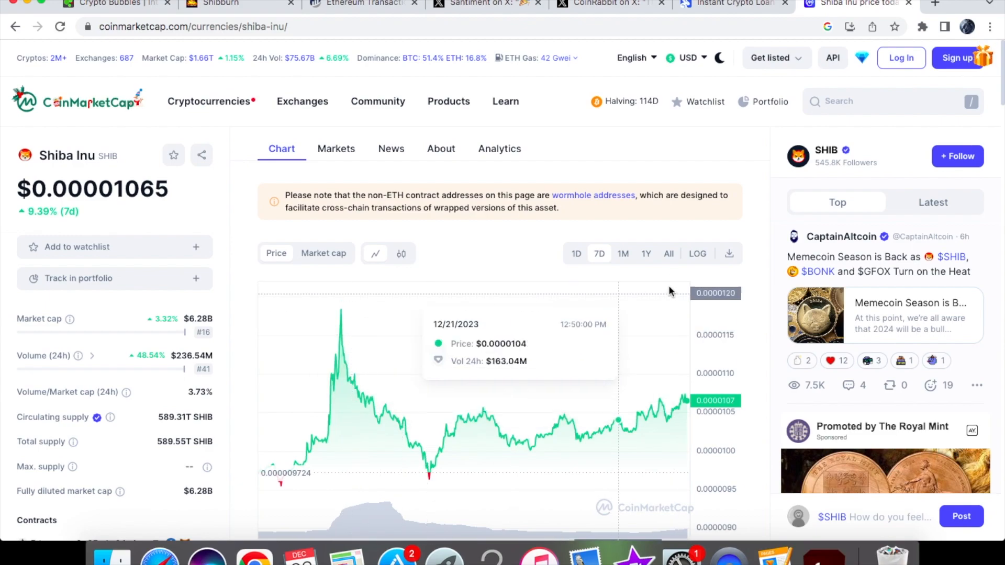
mouse_move(345, 371)
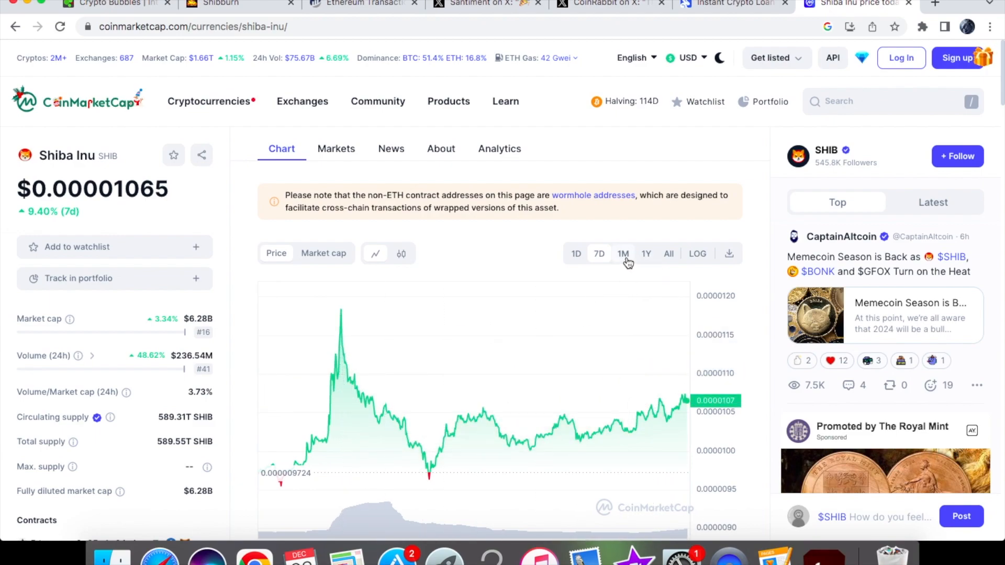
Step: Set the SHIB price chart to the 1M range, showing a 33.60% rise
click(622, 254)
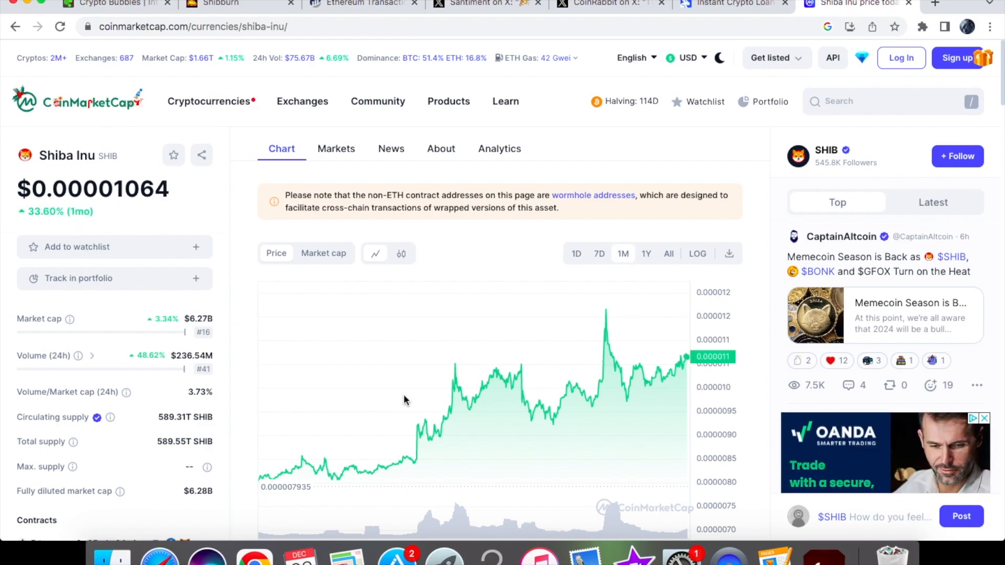
mouse_move(628, 371)
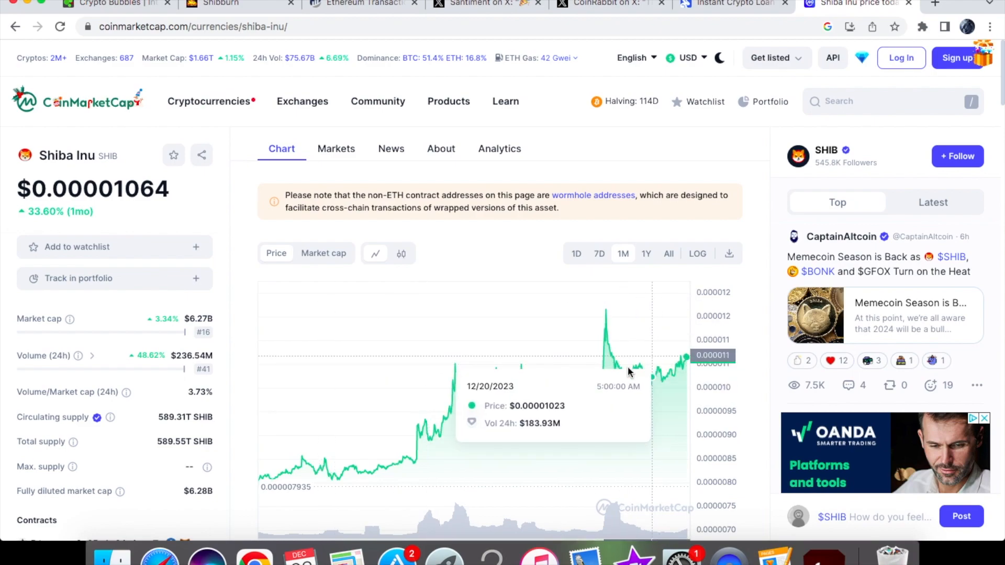
mouse_move(673, 365)
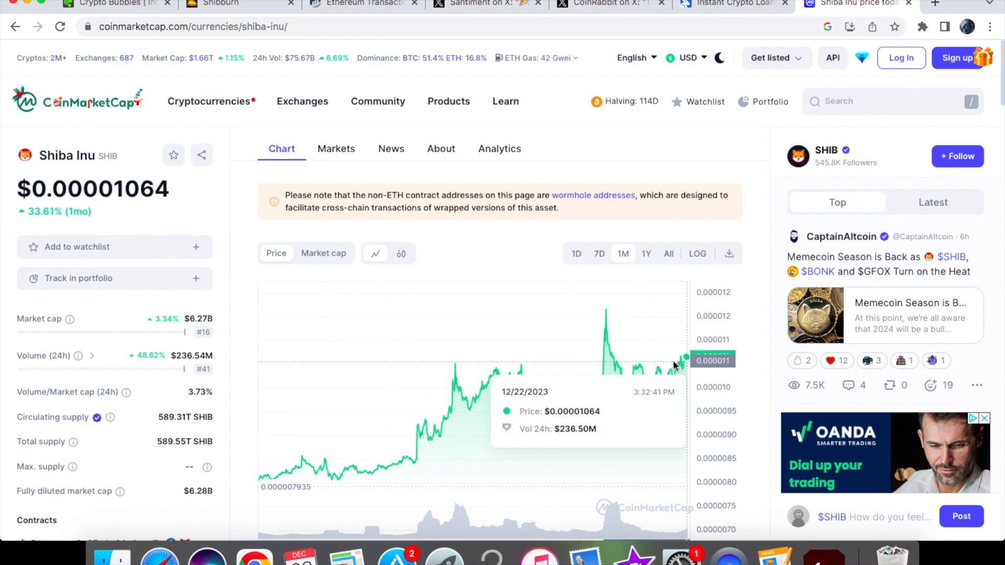
mouse_move(269, 446)
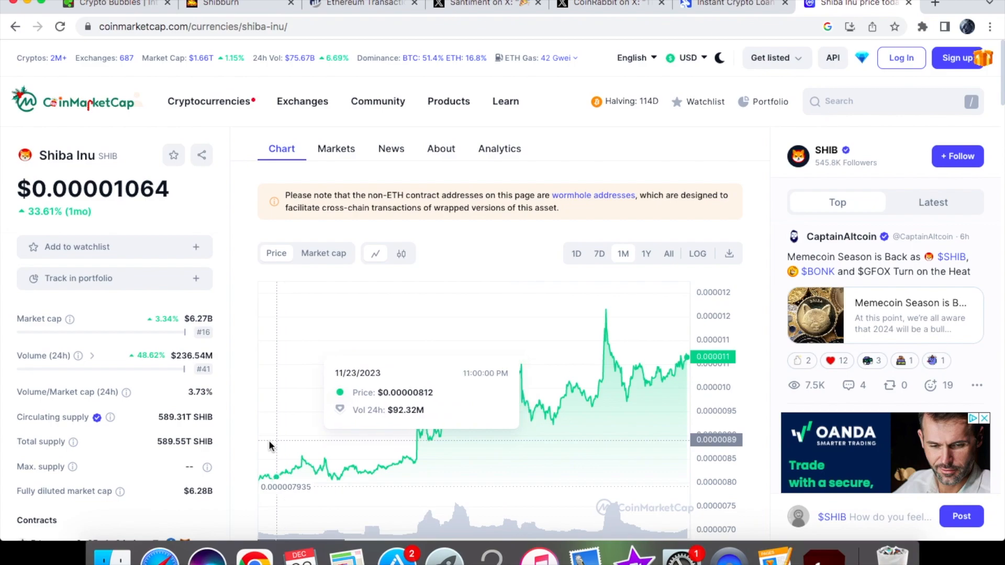
mouse_move(666, 359)
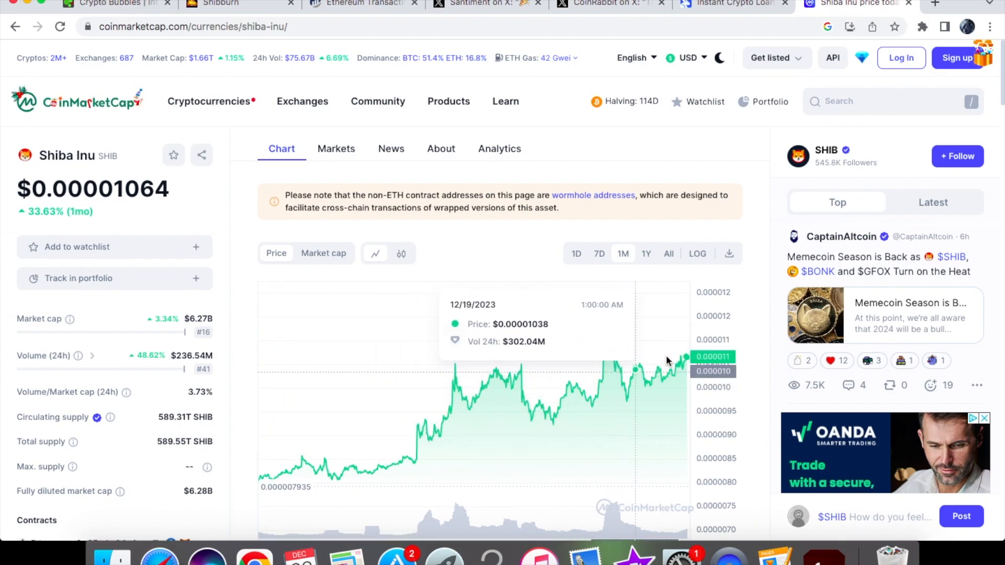
mouse_move(685, 358)
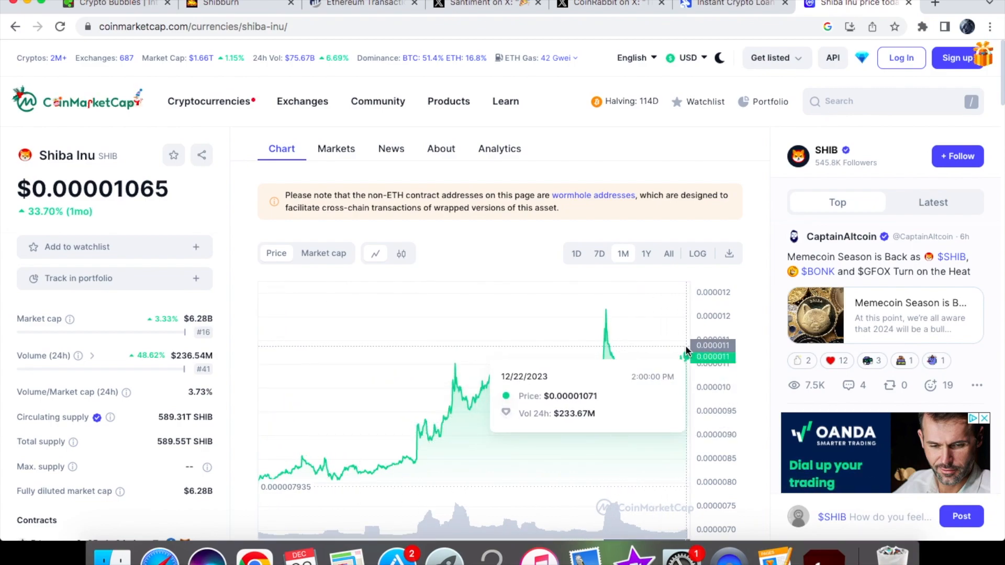
mouse_move(334, 441)
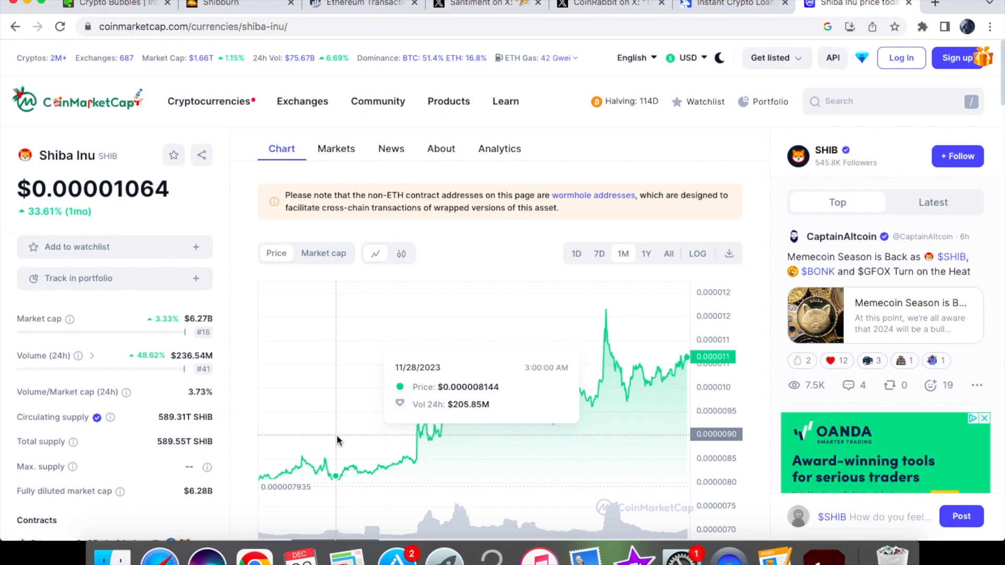
mouse_move(416, 455)
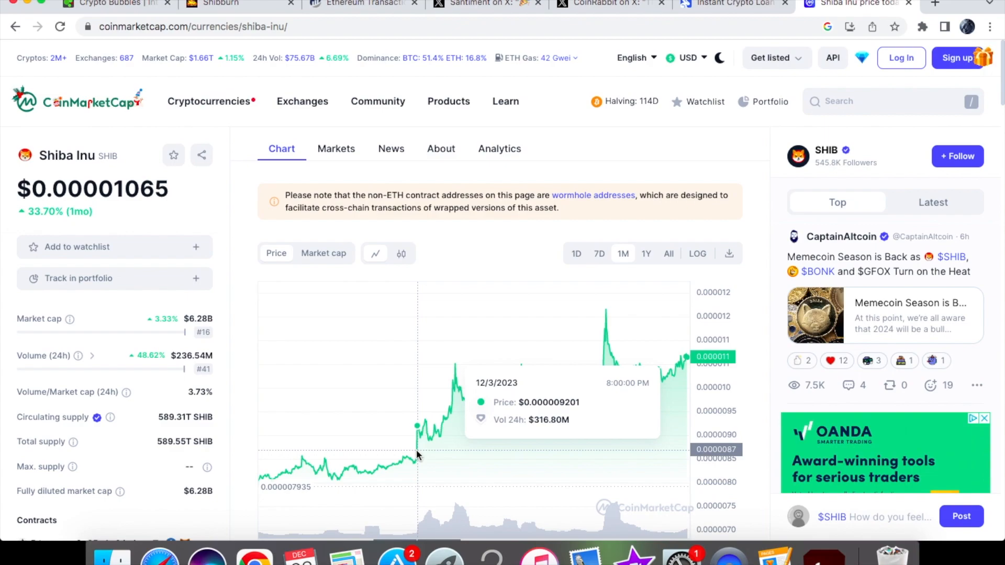
mouse_move(573, 375)
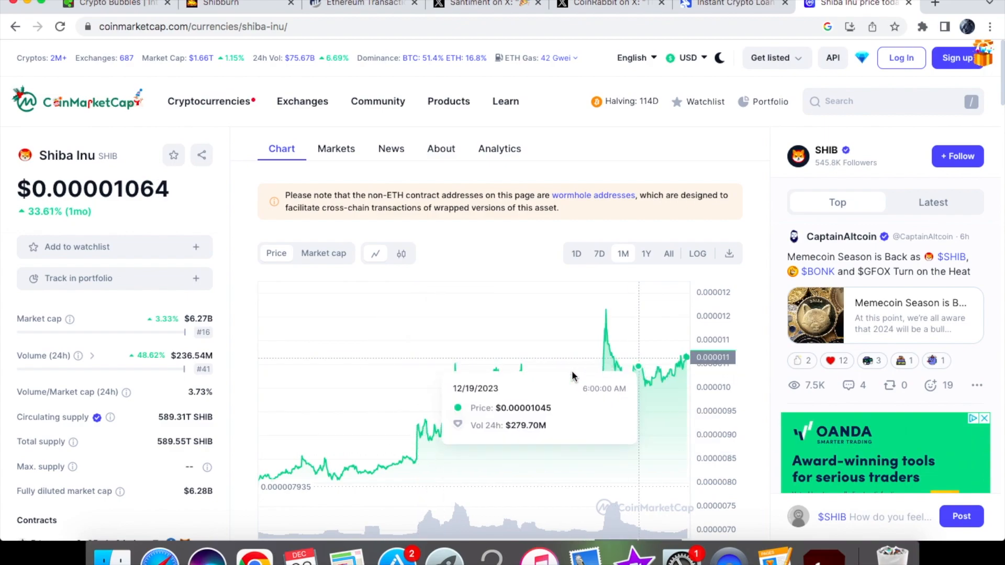
mouse_move(480, 338)
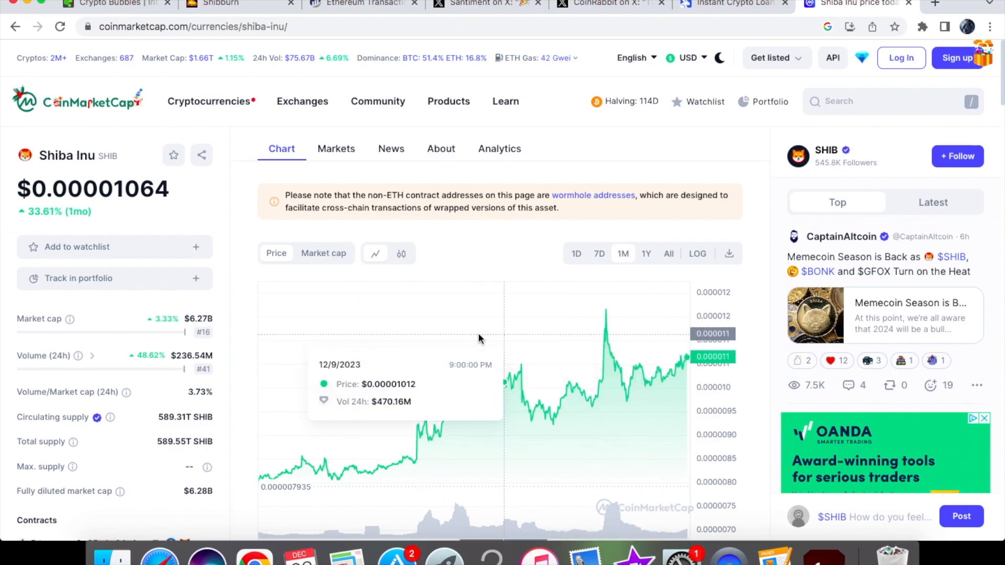
mouse_move(458, 341)
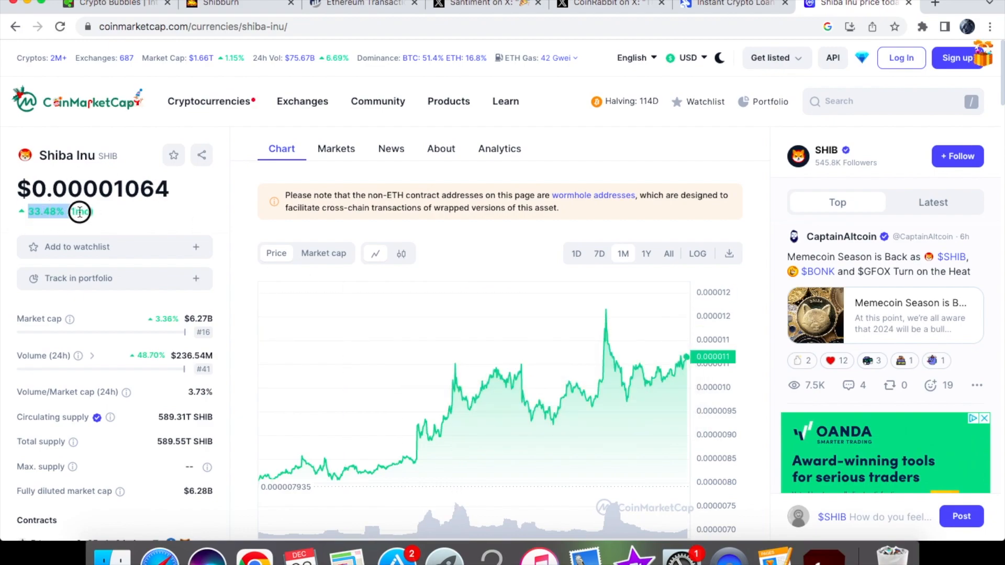
mouse_move(363, 371)
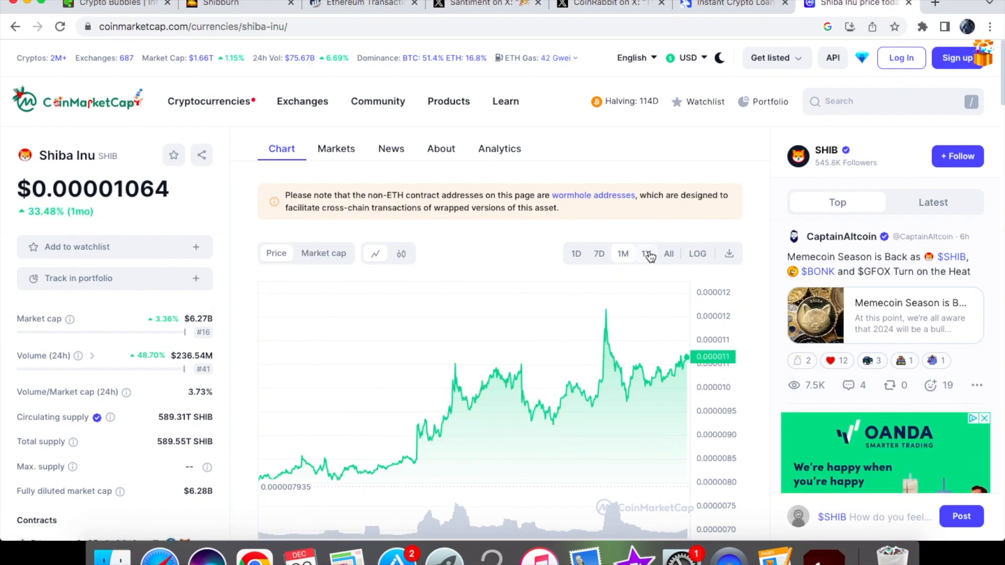
Step: Set the SHIB price chart to the 1Y range, showing a 29.35% rise
click(648, 253)
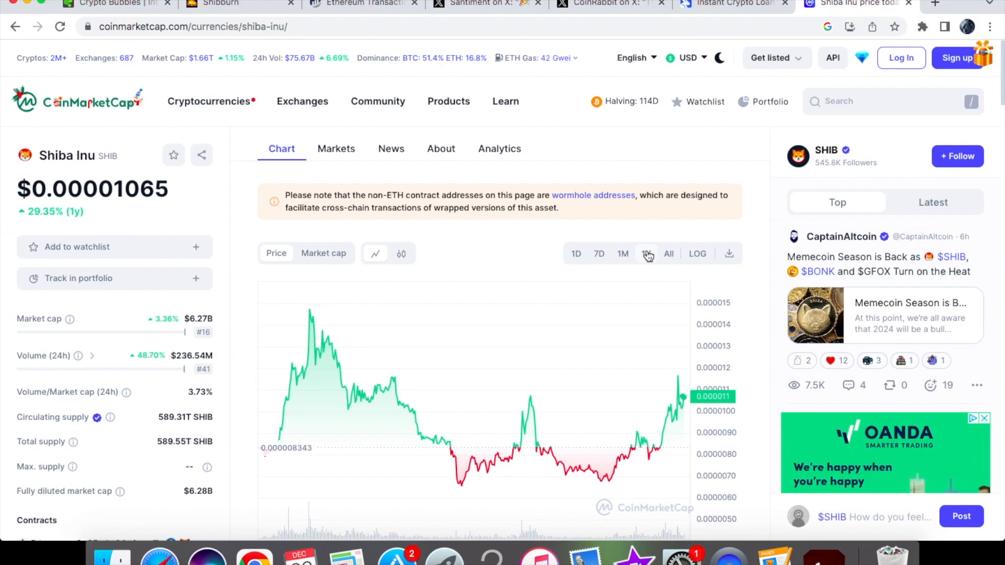
click(646, 253)
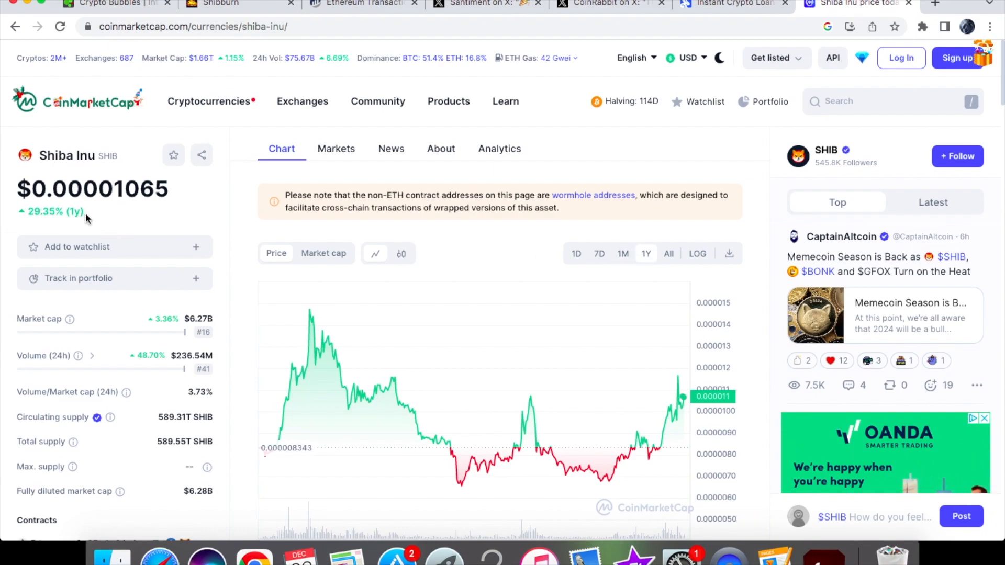
mouse_move(651, 436)
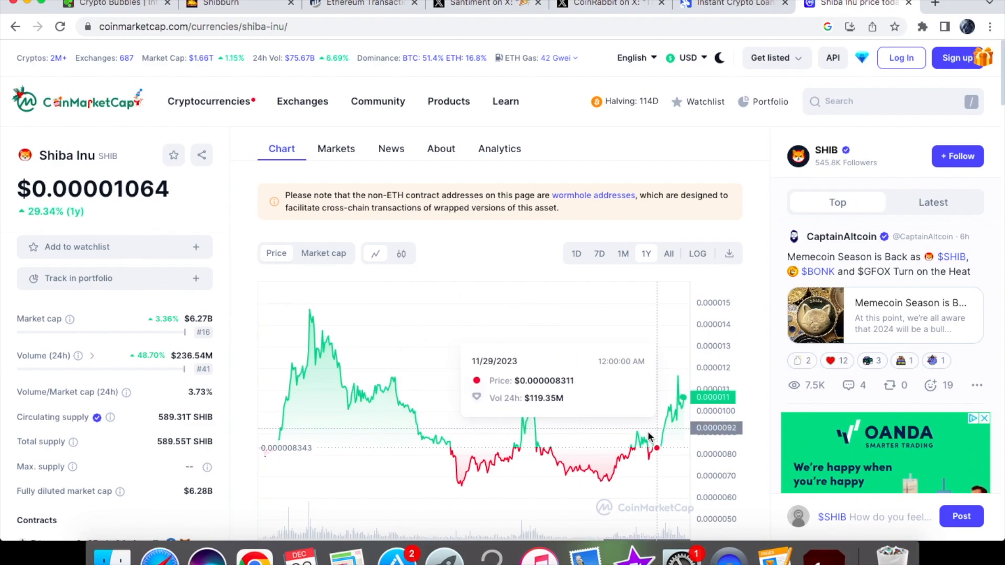
mouse_move(609, 440)
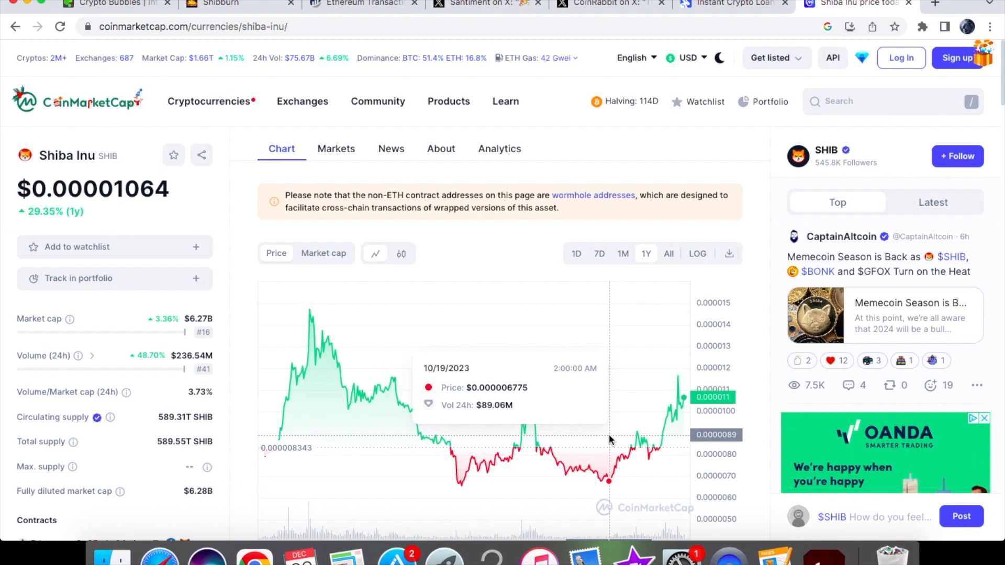
mouse_move(78, 356)
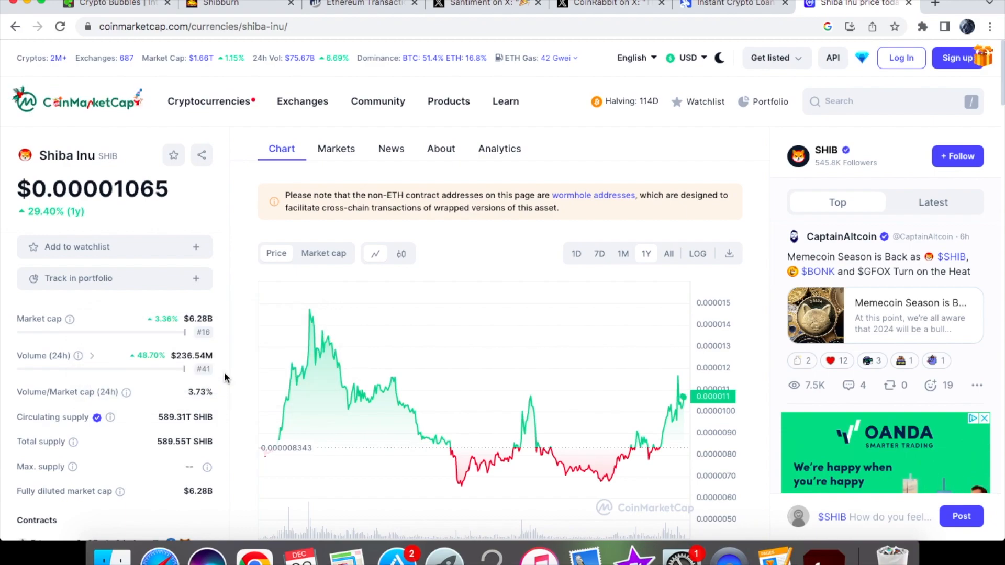
mouse_move(234, 380)
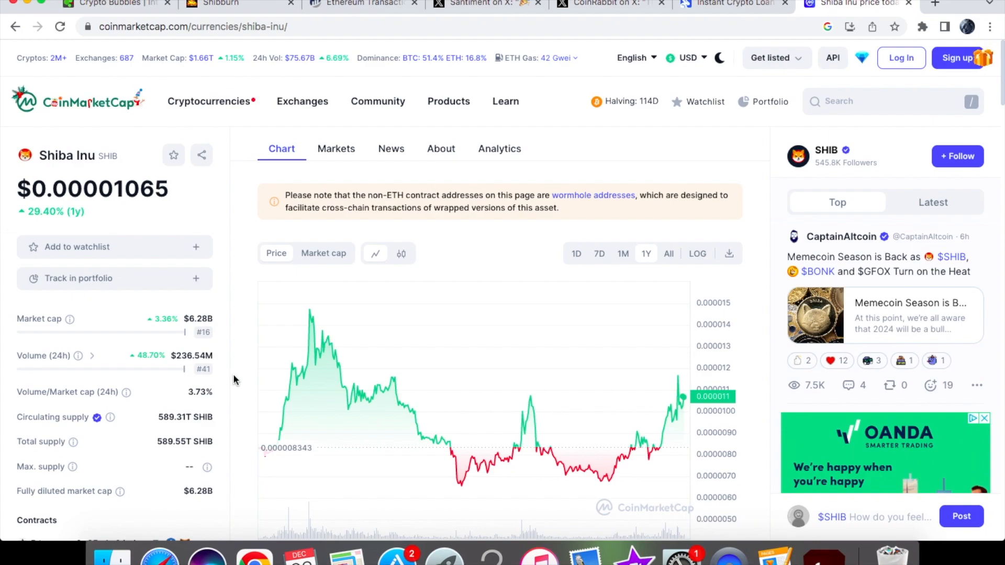
mouse_move(685, 405)
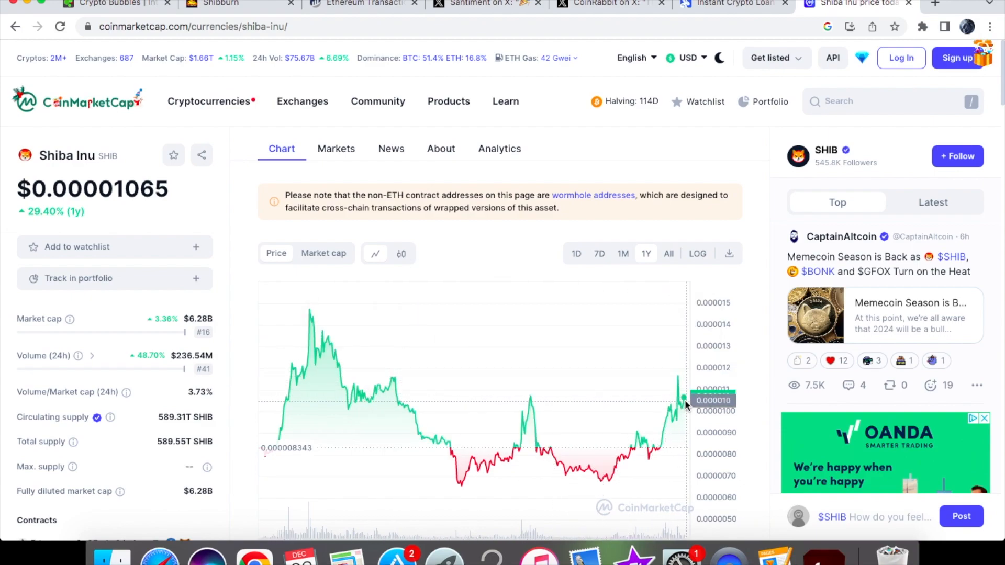
mouse_move(660, 349)
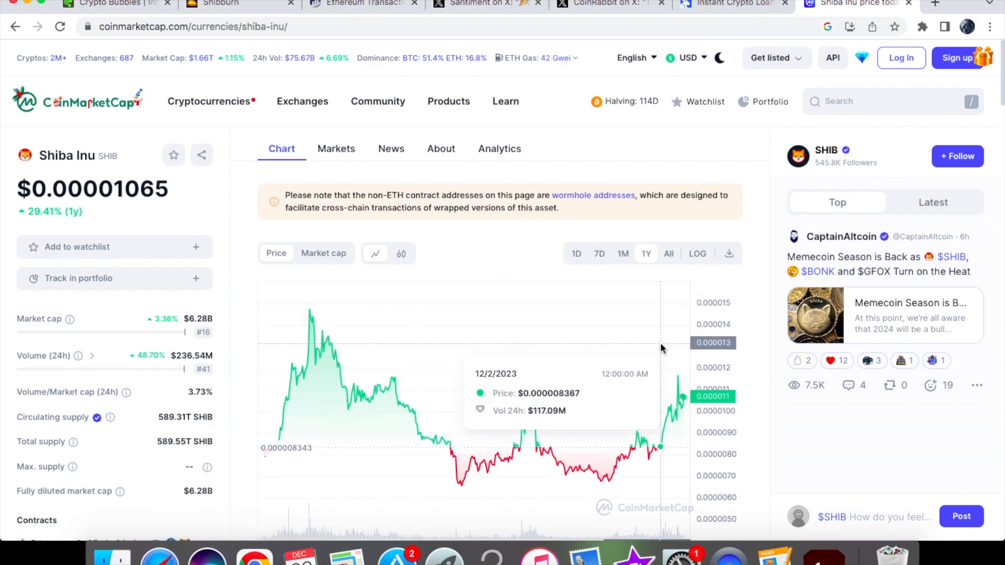